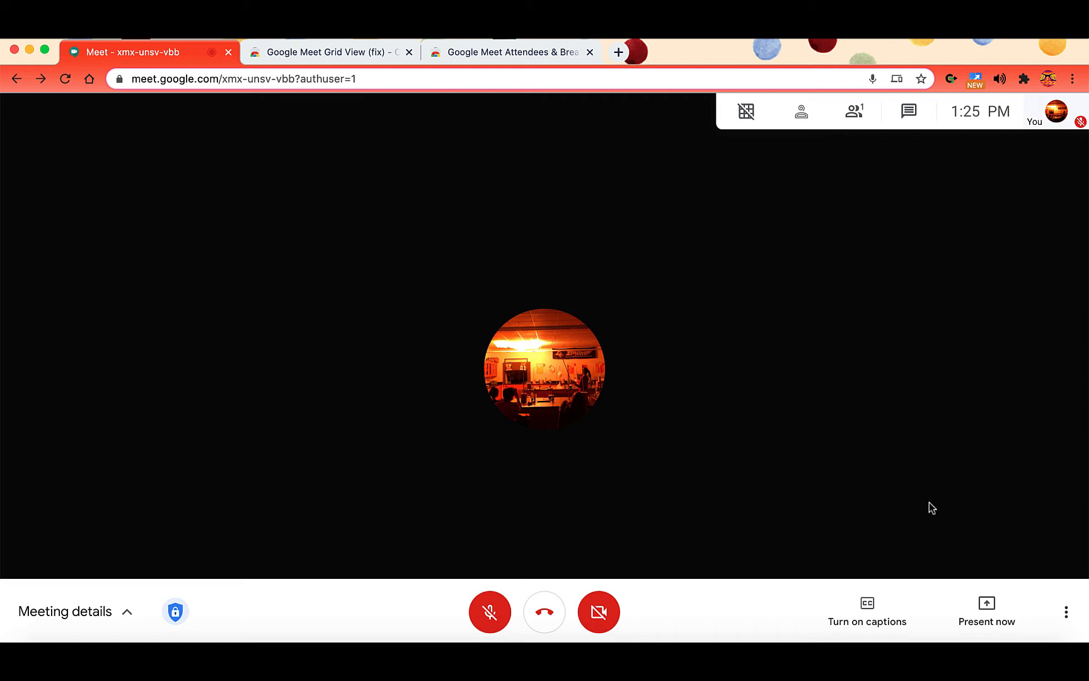
mouse_move(802, 224)
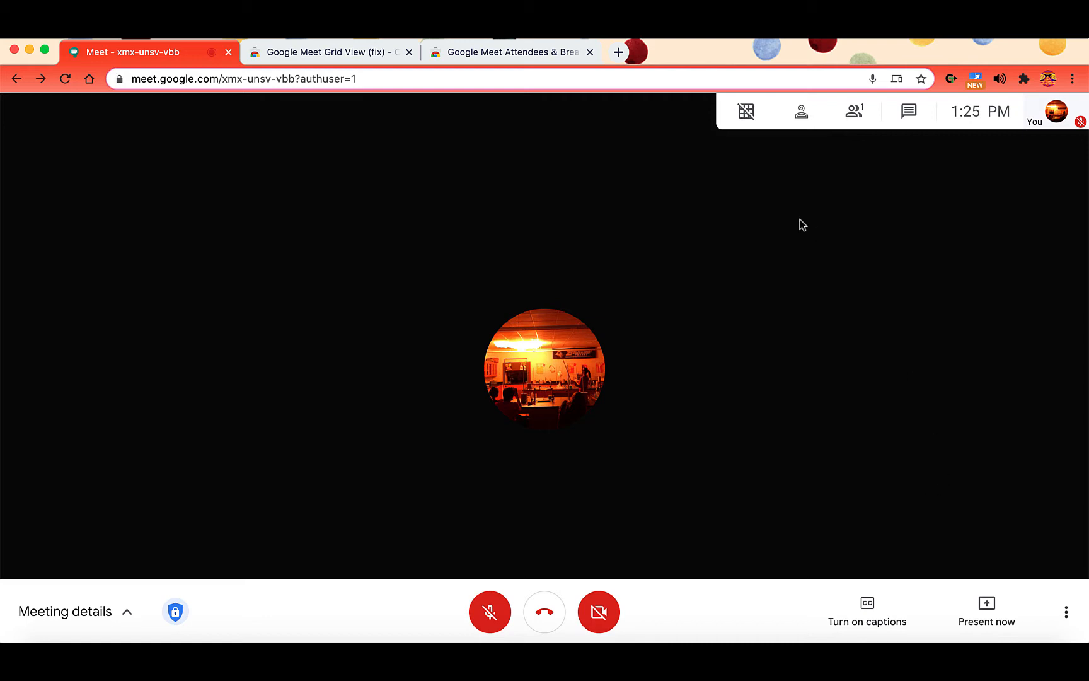
mouse_move(751, 149)
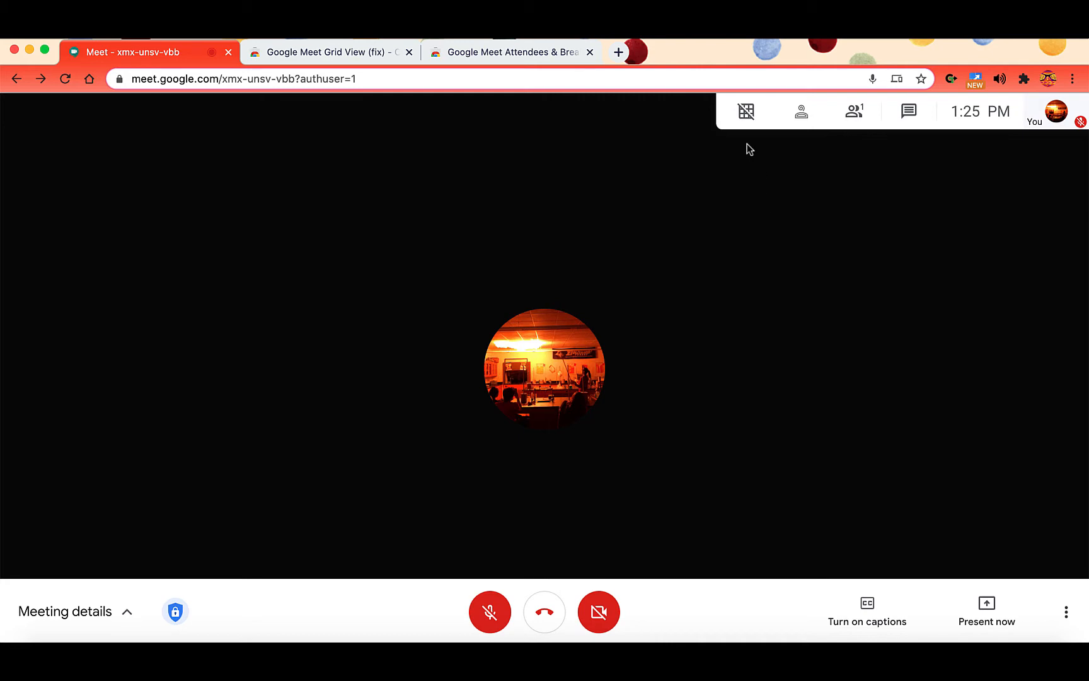
Peek at the Grid View extension's settings, then switch to its Chrome Web Store listing.
click(747, 111)
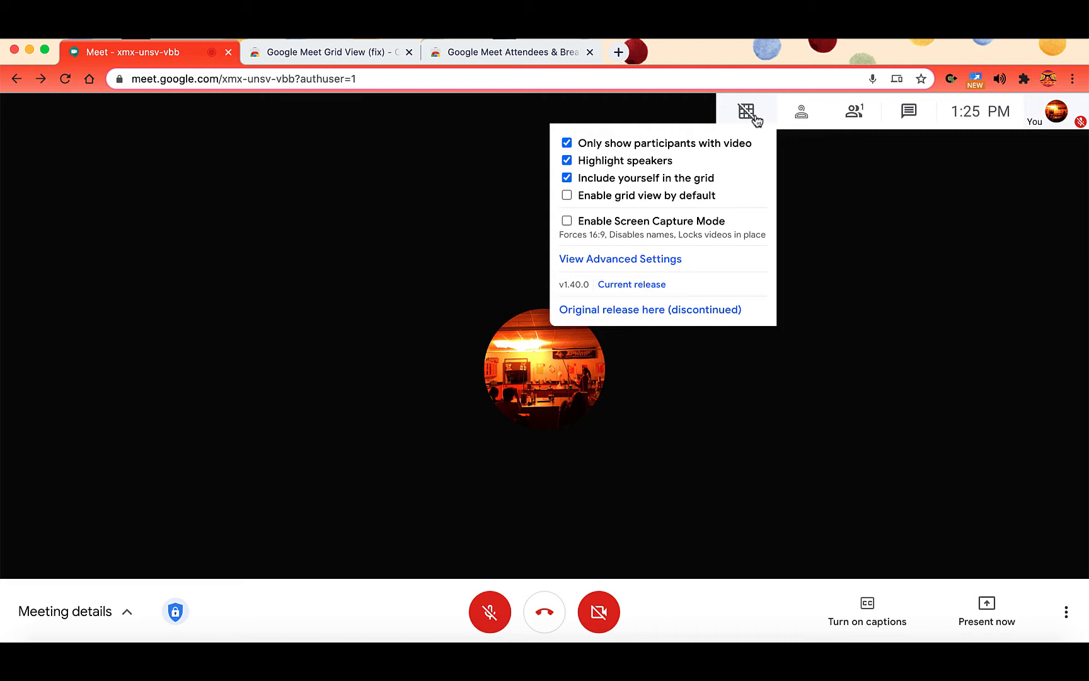
mouse_move(751, 127)
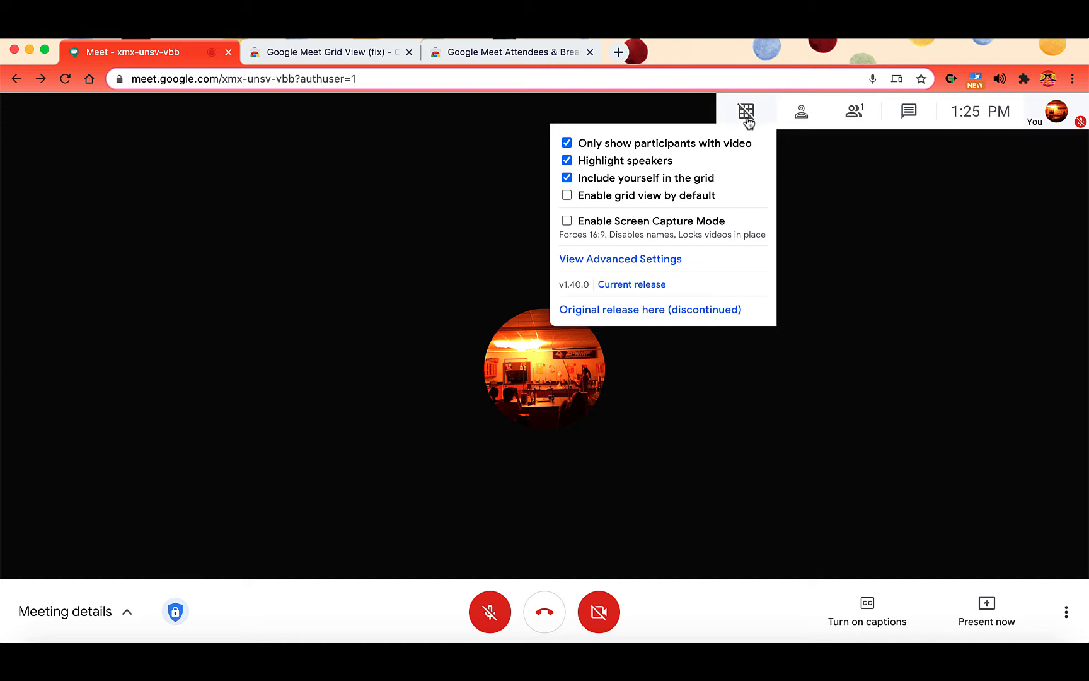
mouse_move(737, 118)
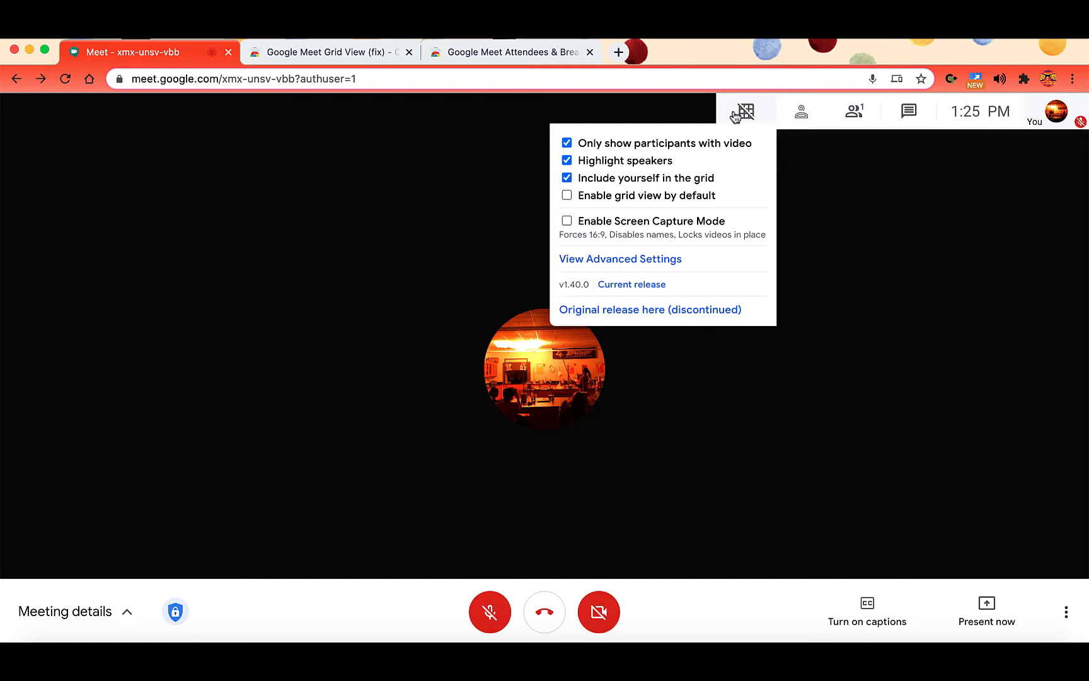
mouse_move(750, 120)
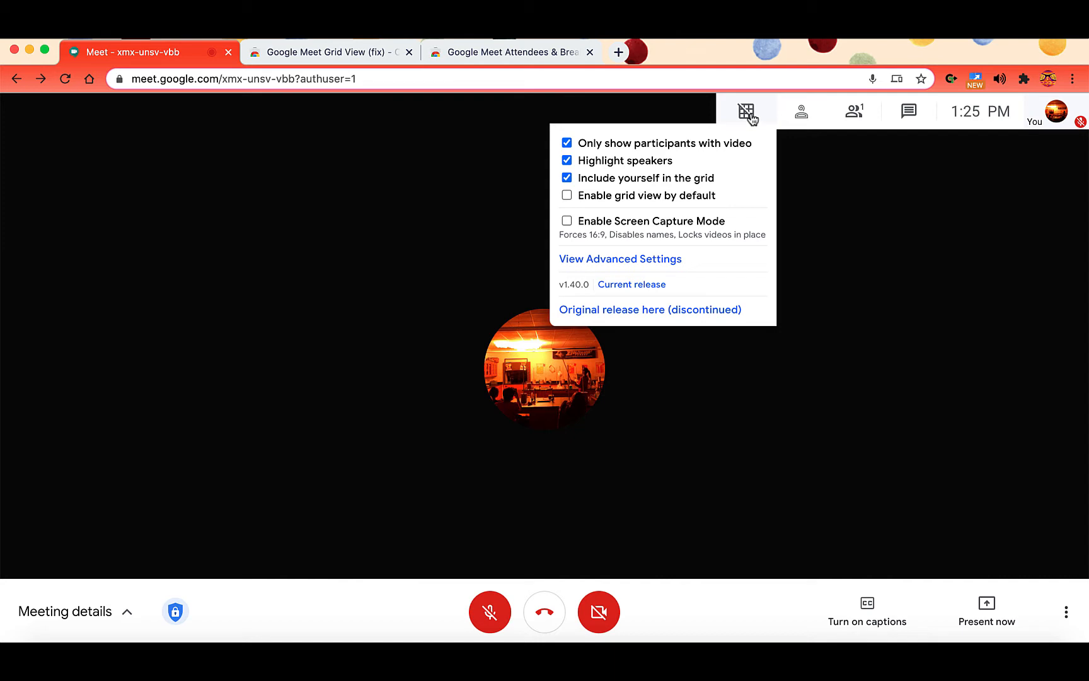
click(746, 111)
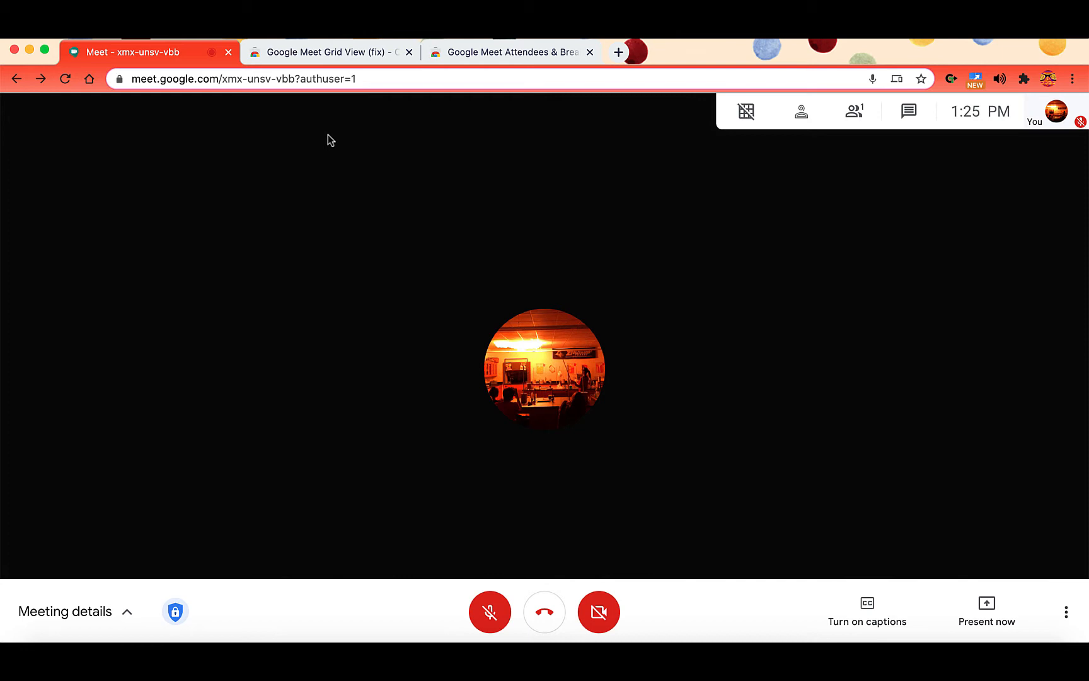
click(330, 52)
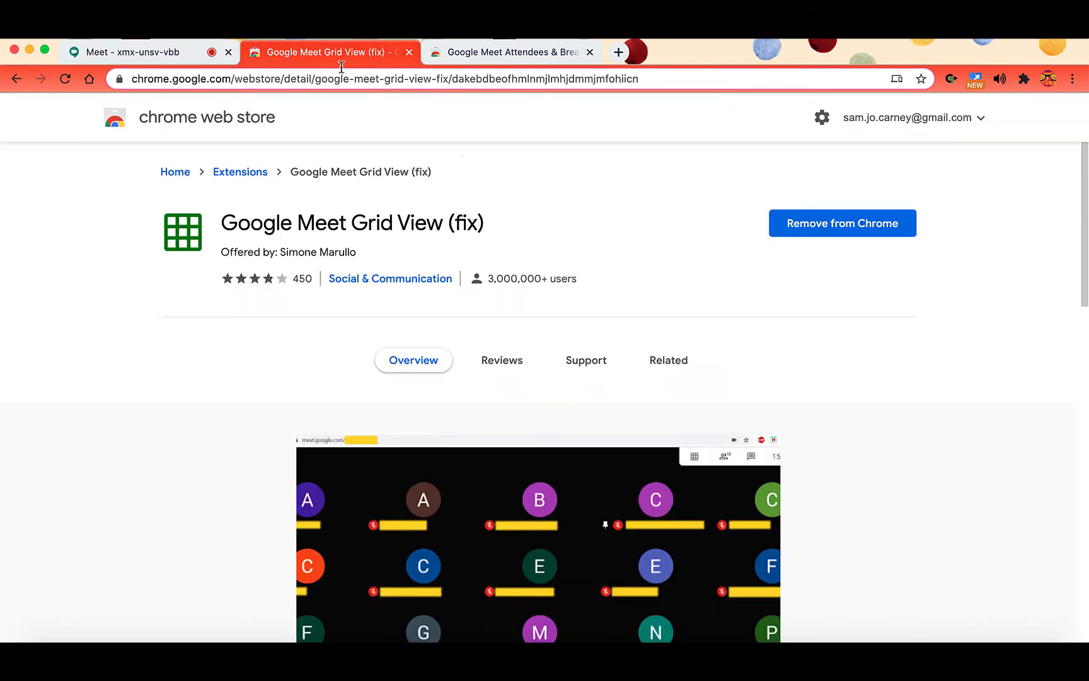
mouse_move(158, 334)
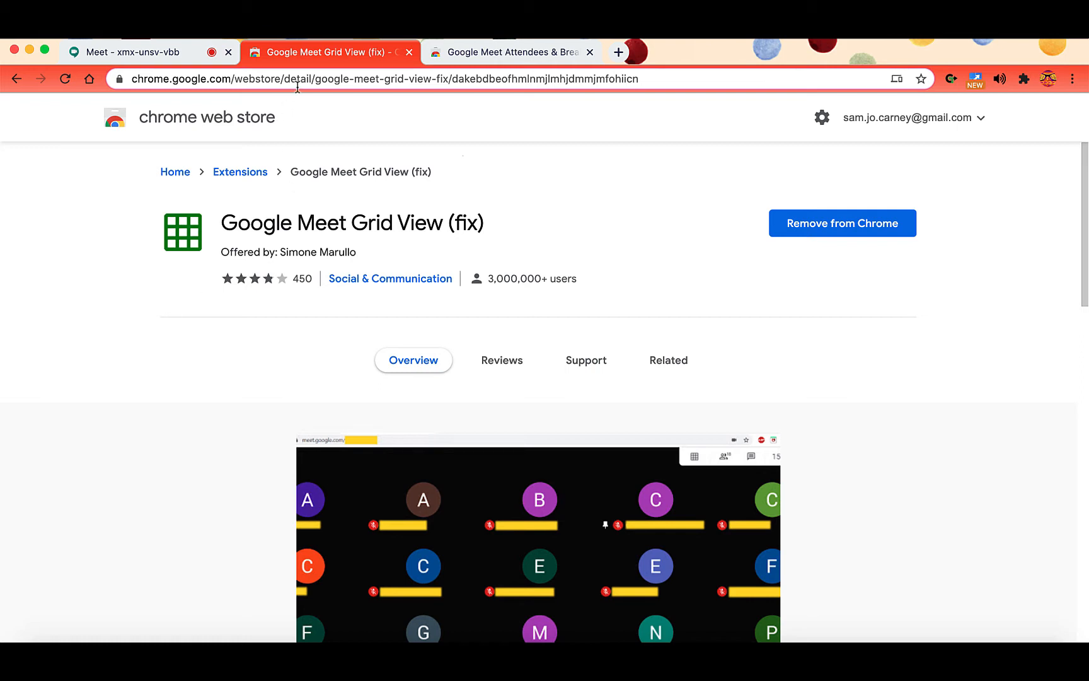
mouse_move(364, 166)
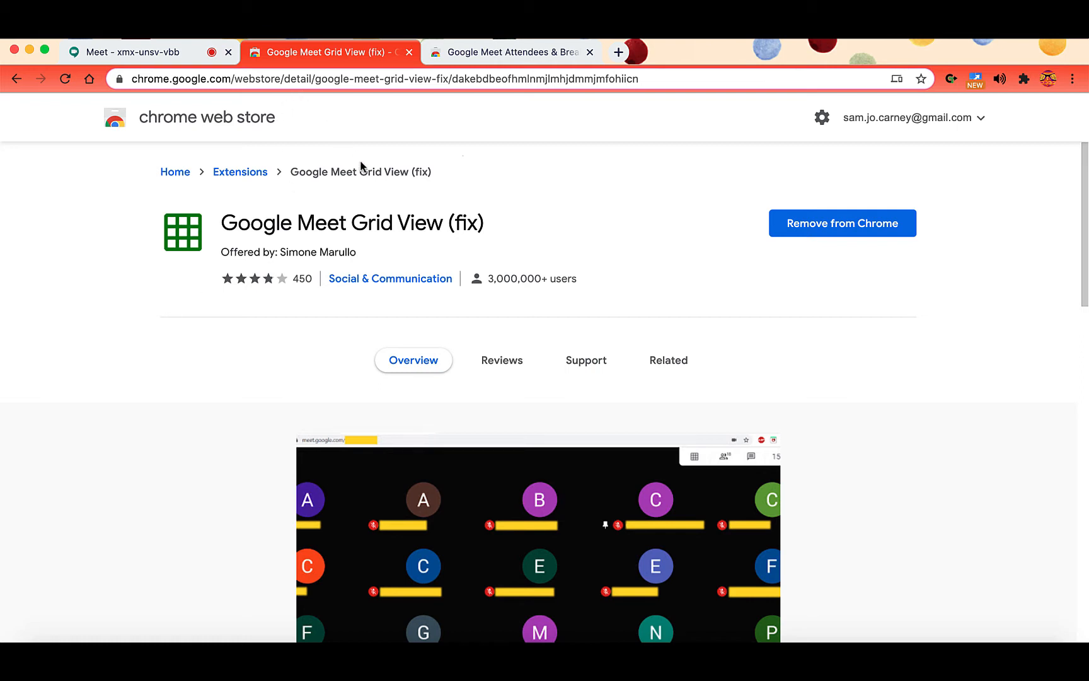
mouse_move(231, 339)
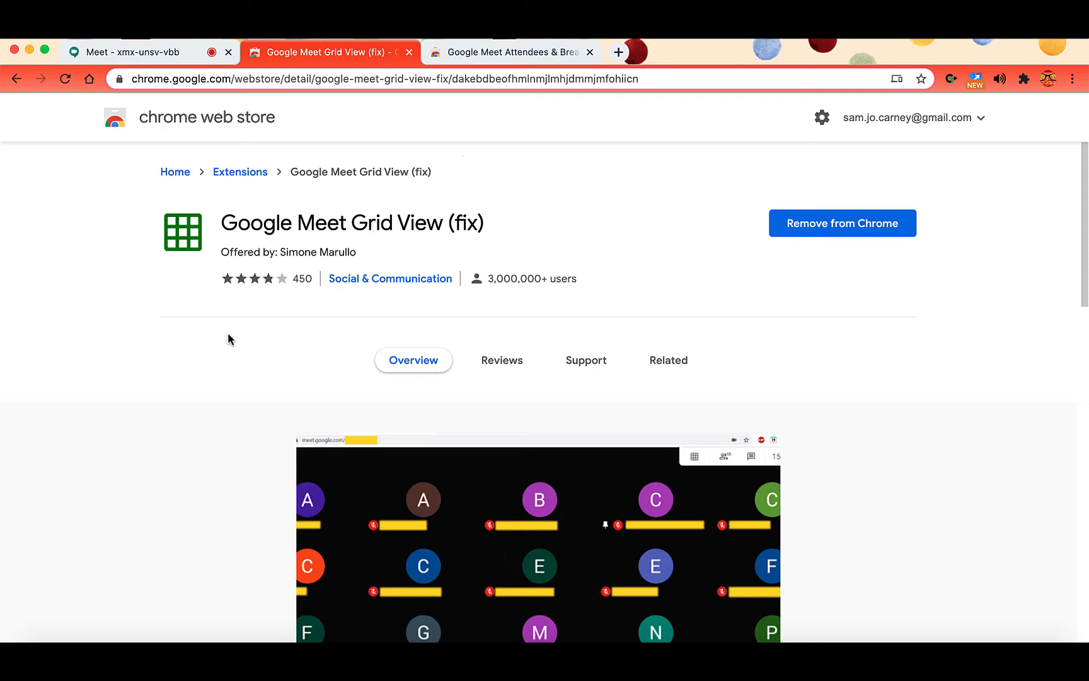
mouse_move(934, 310)
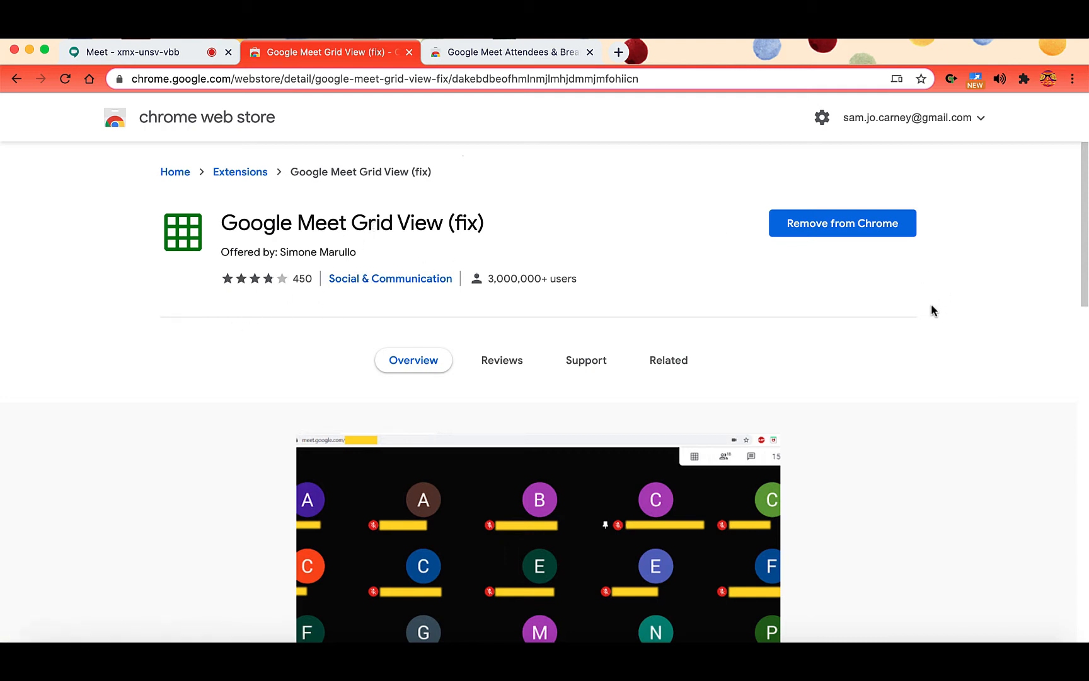
mouse_move(880, 162)
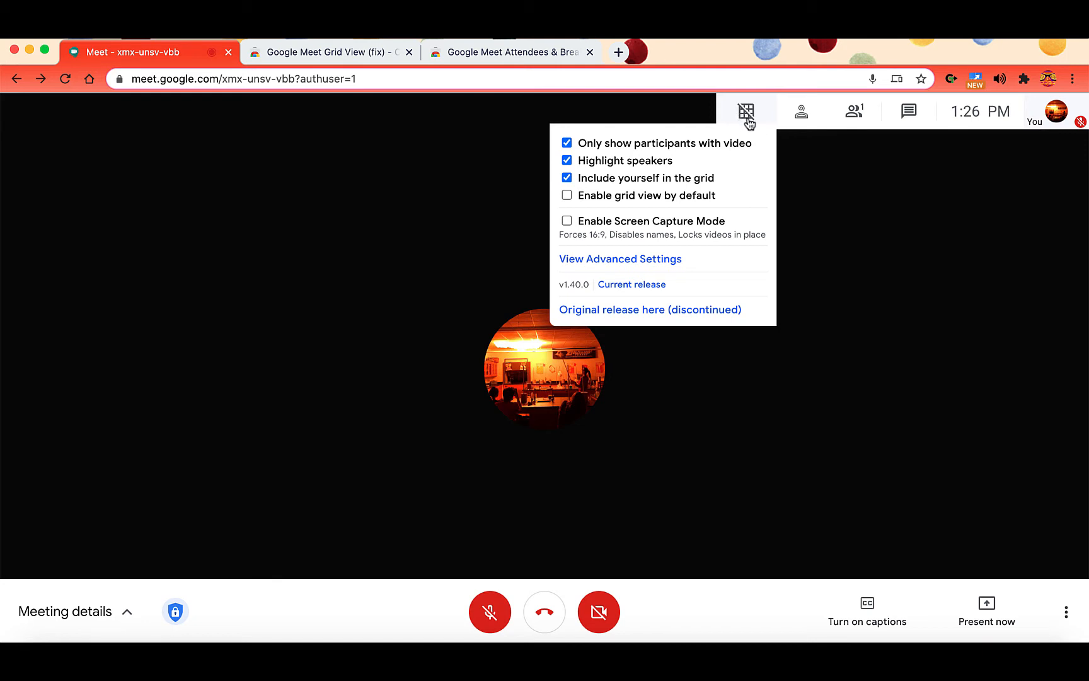
mouse_move(563, 291)
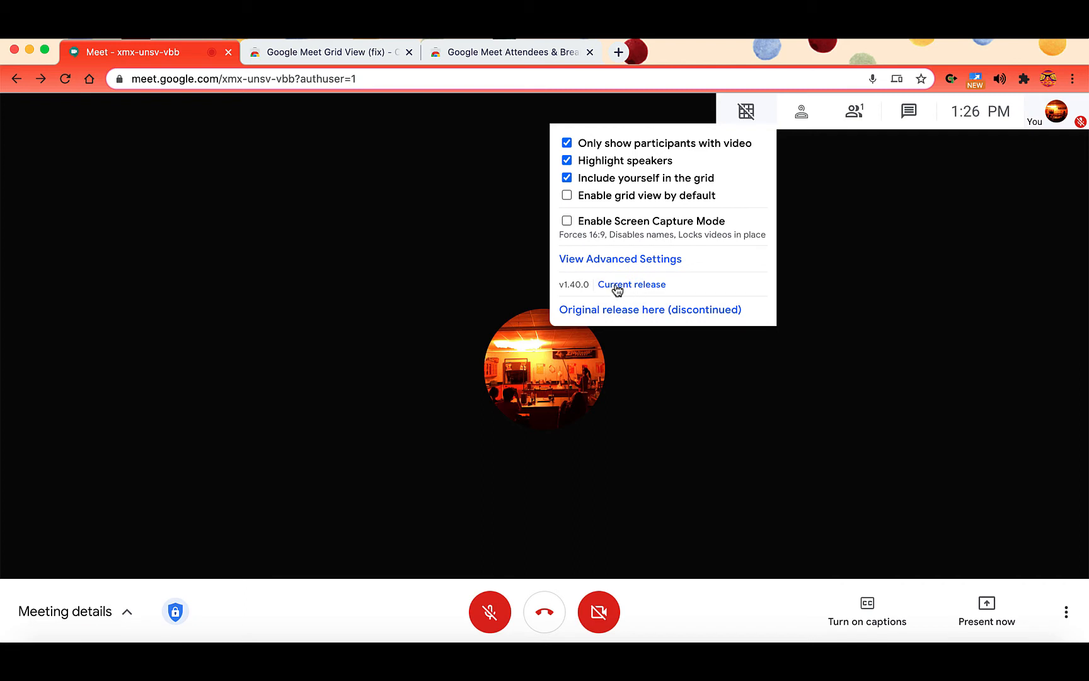
mouse_move(561, 292)
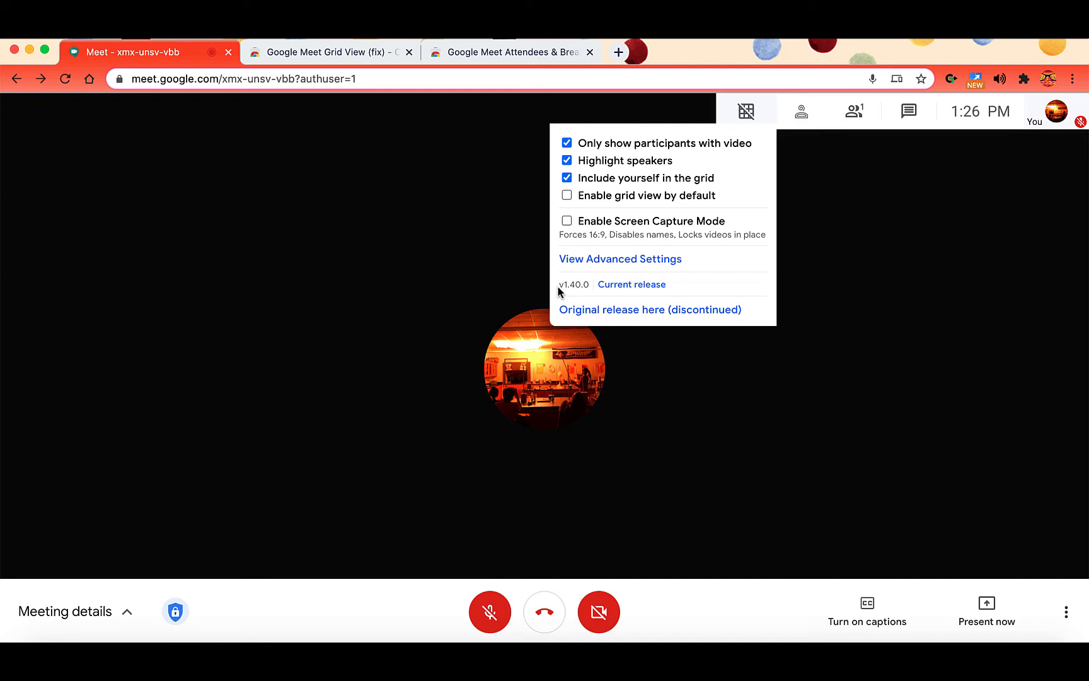
mouse_move(742, 111)
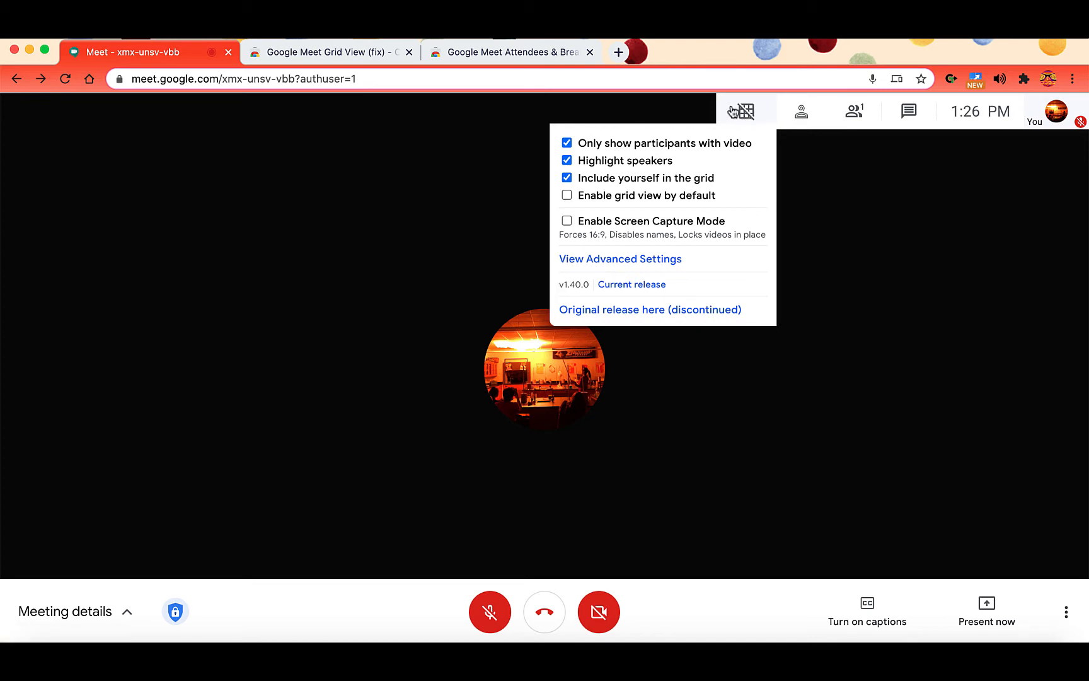
Back in the Meet call, show the Grid View settings popup with all options unchanged.
click(567, 160)
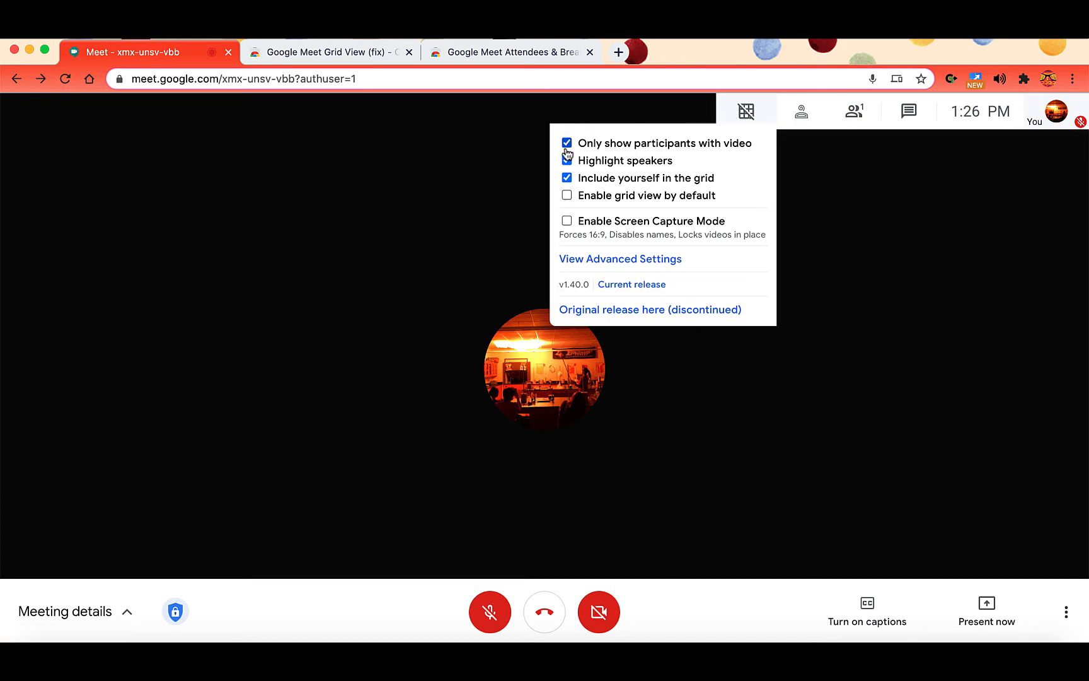
click(567, 160)
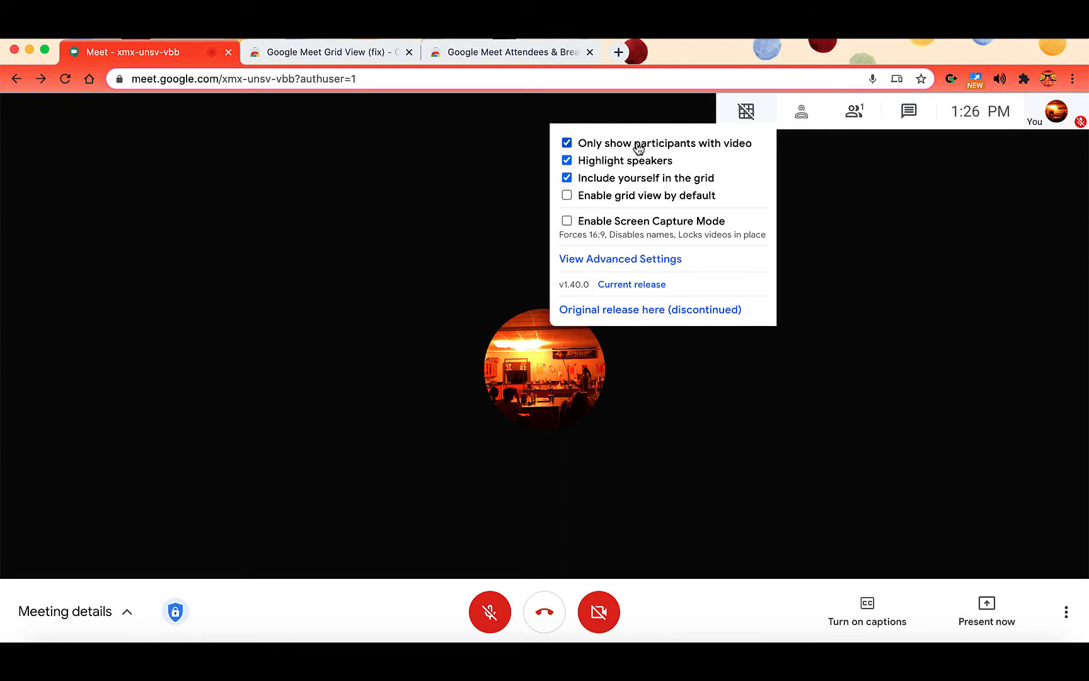
mouse_move(608, 162)
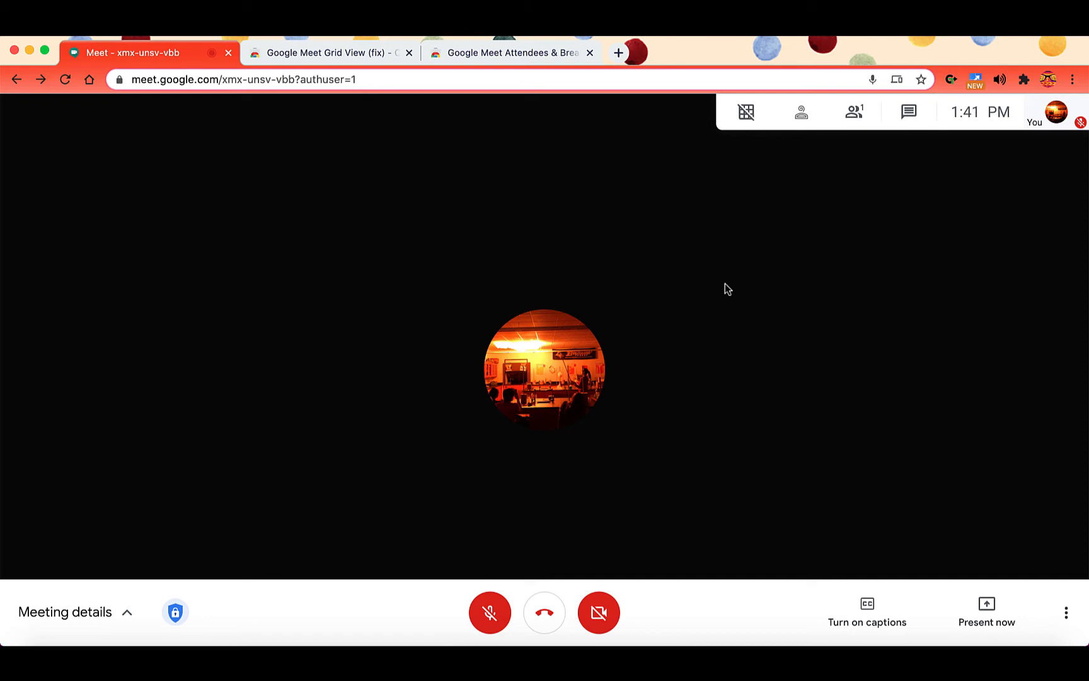
mouse_move(854, 112)
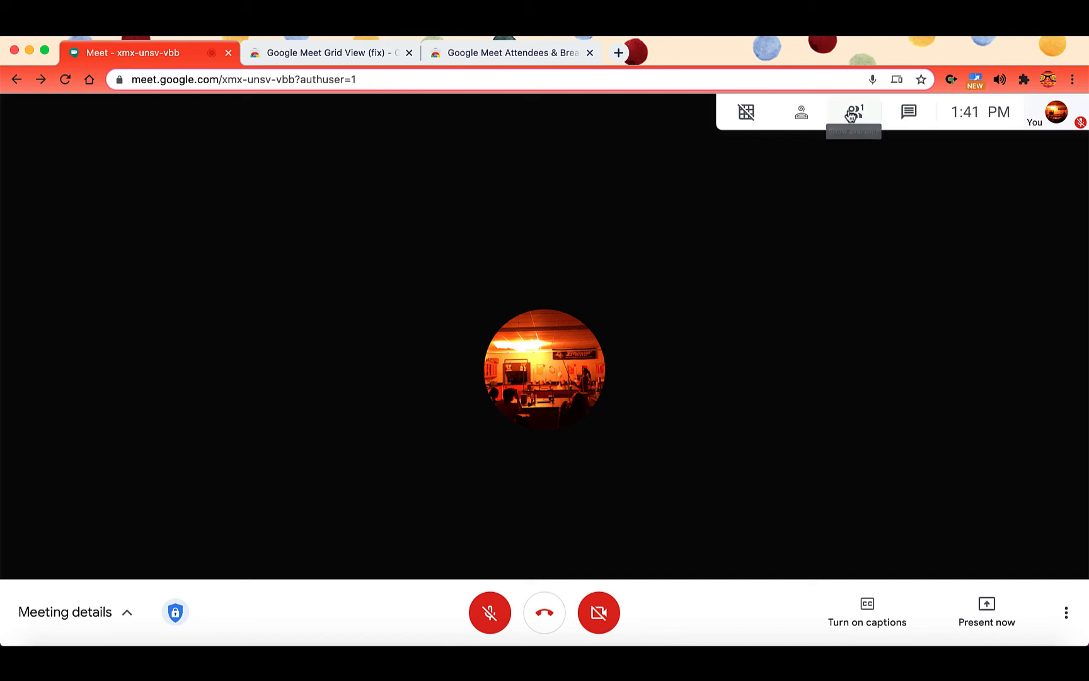
click(852, 111)
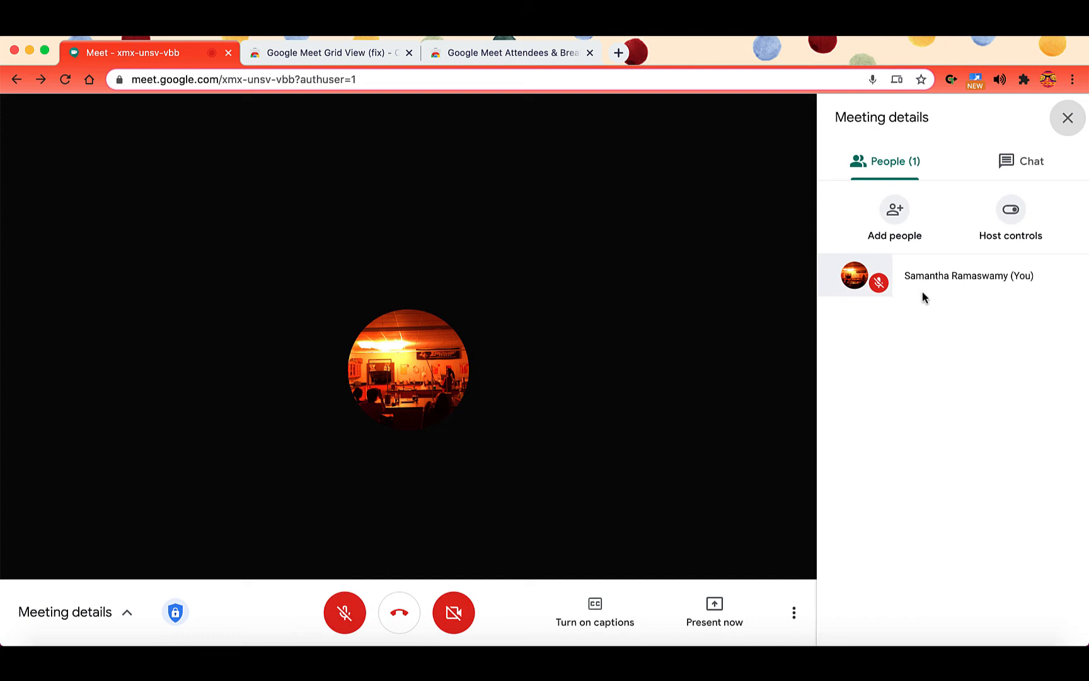
mouse_move(958, 485)
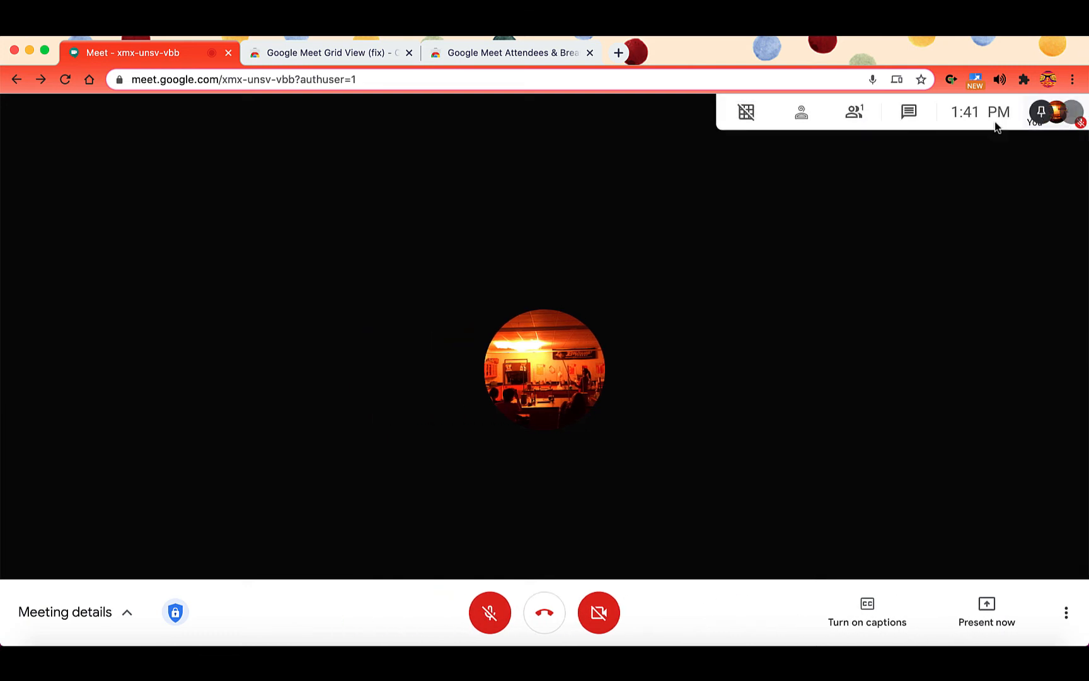
click(801, 112)
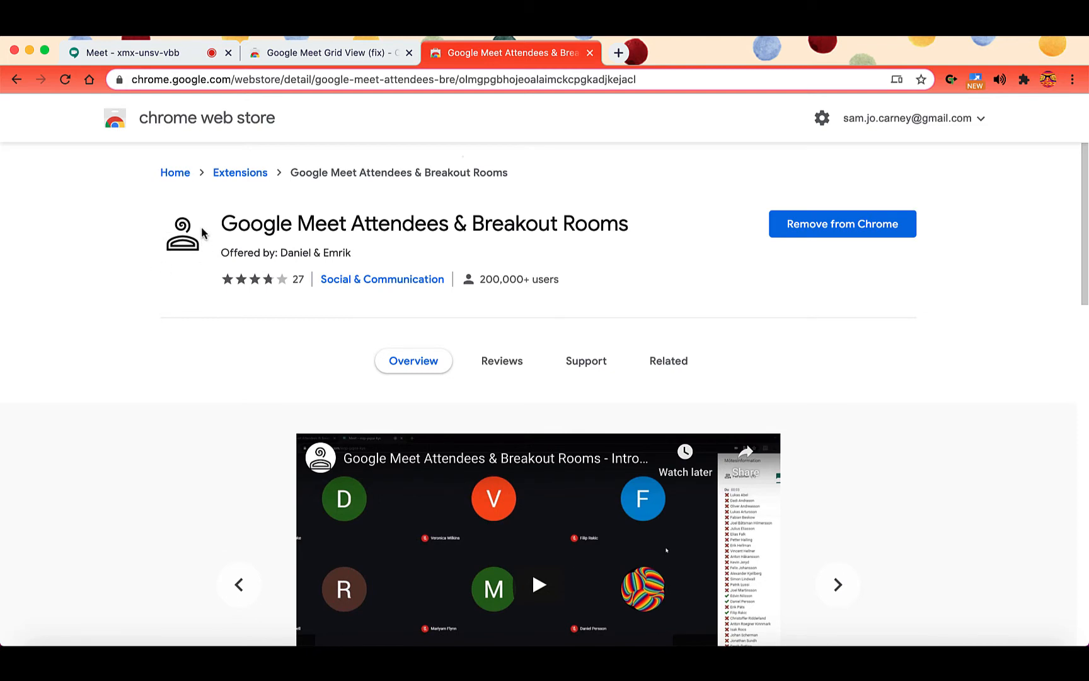
mouse_move(240, 223)
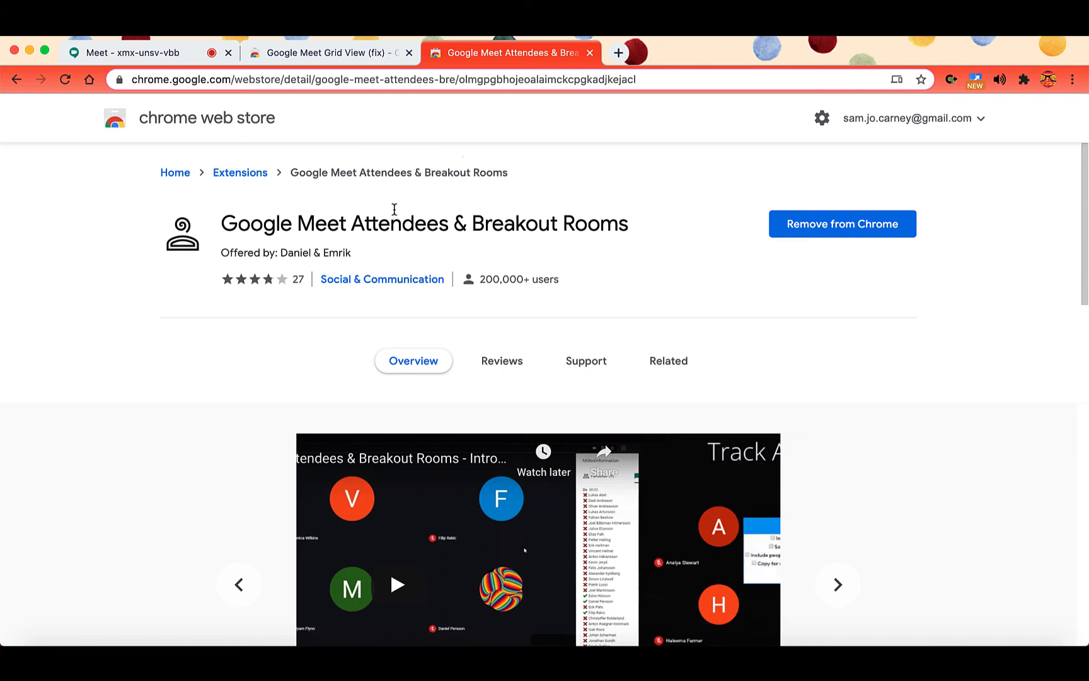
click(131, 52)
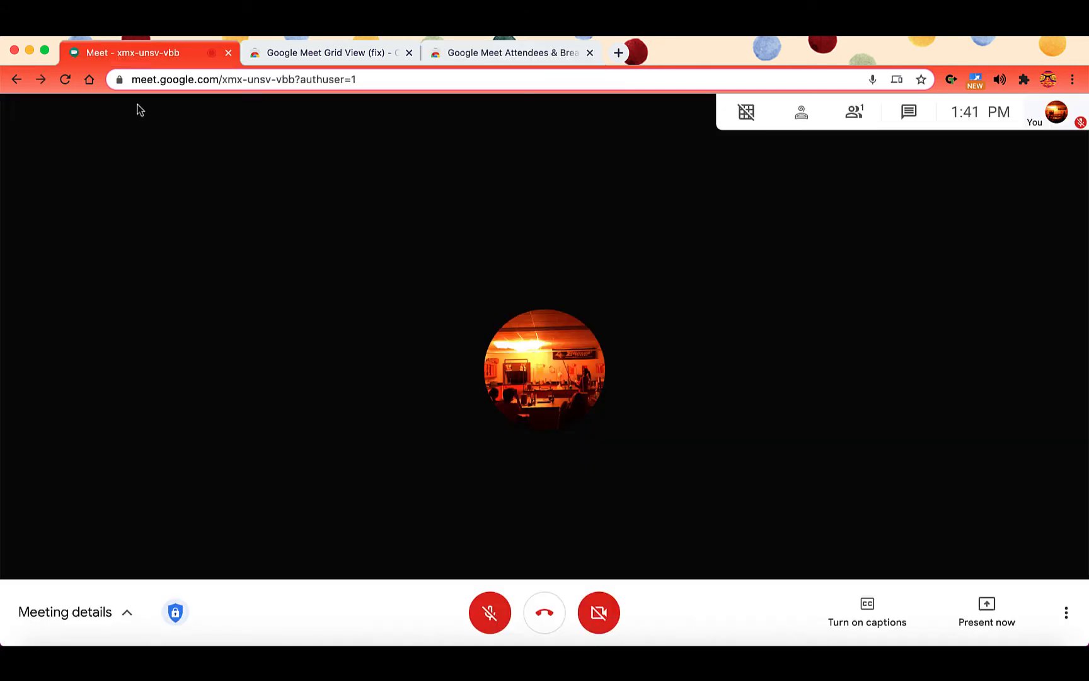
mouse_move(740, 168)
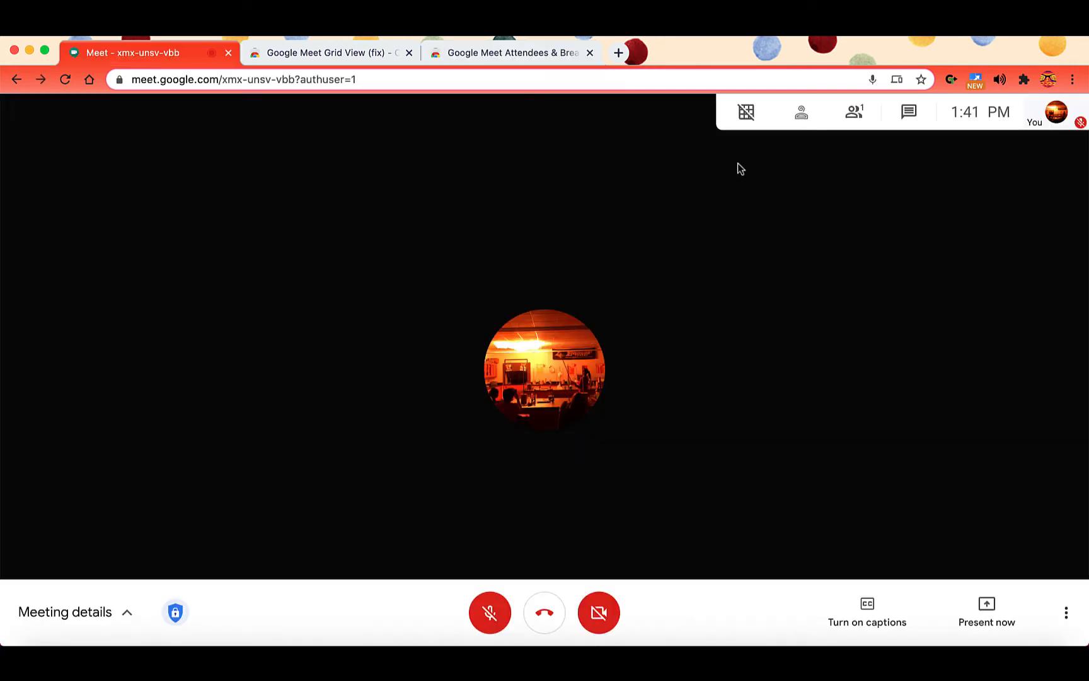
click(746, 112)
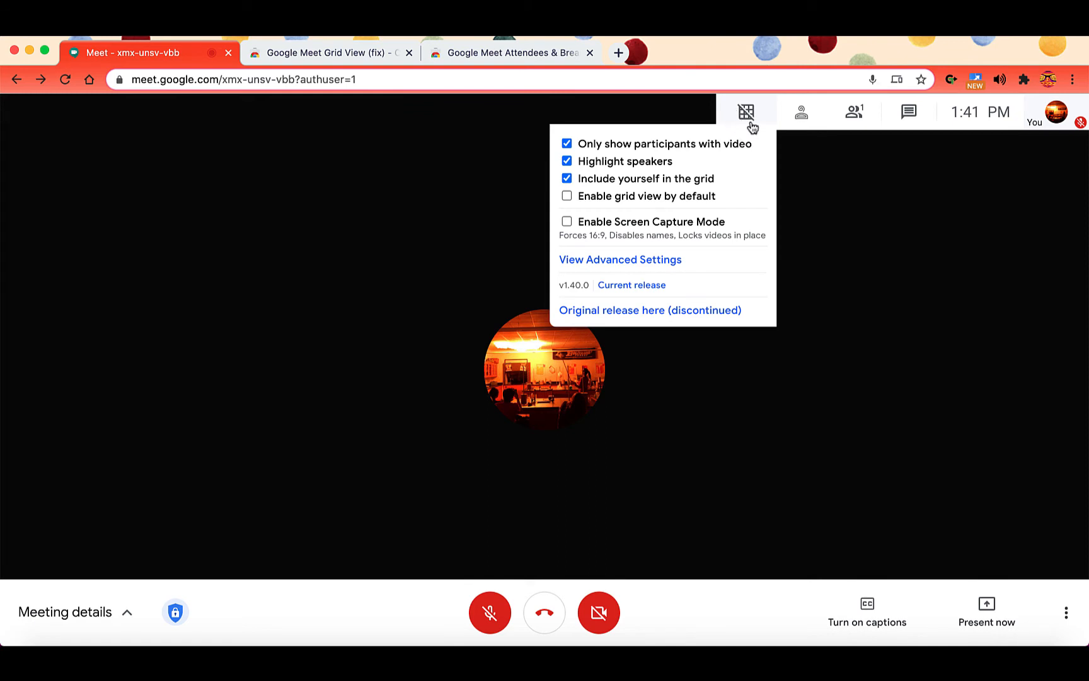
click(801, 111)
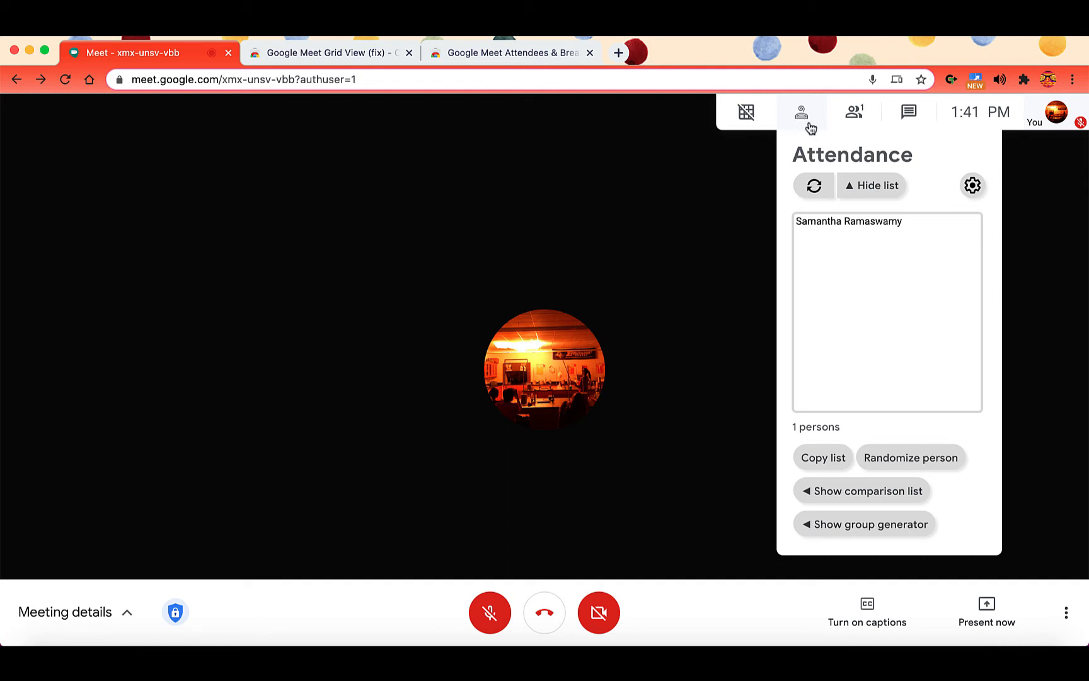
mouse_move(865, 166)
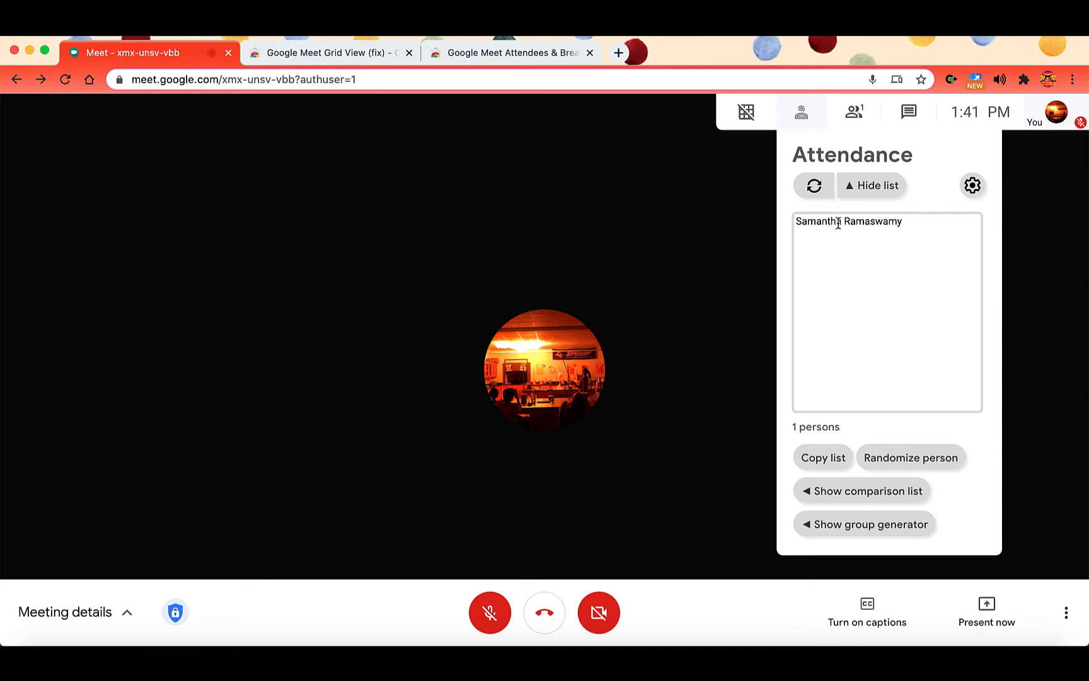
Reveal the attendee comparison list in the Attendance panel before it closes.
click(813, 185)
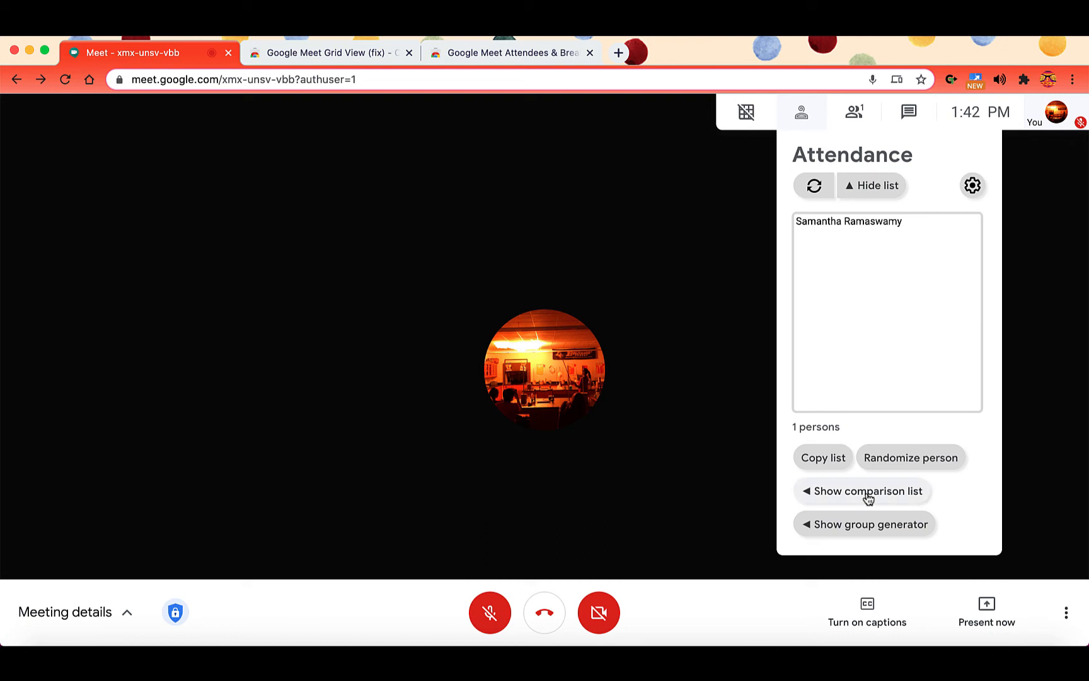
mouse_move(861, 499)
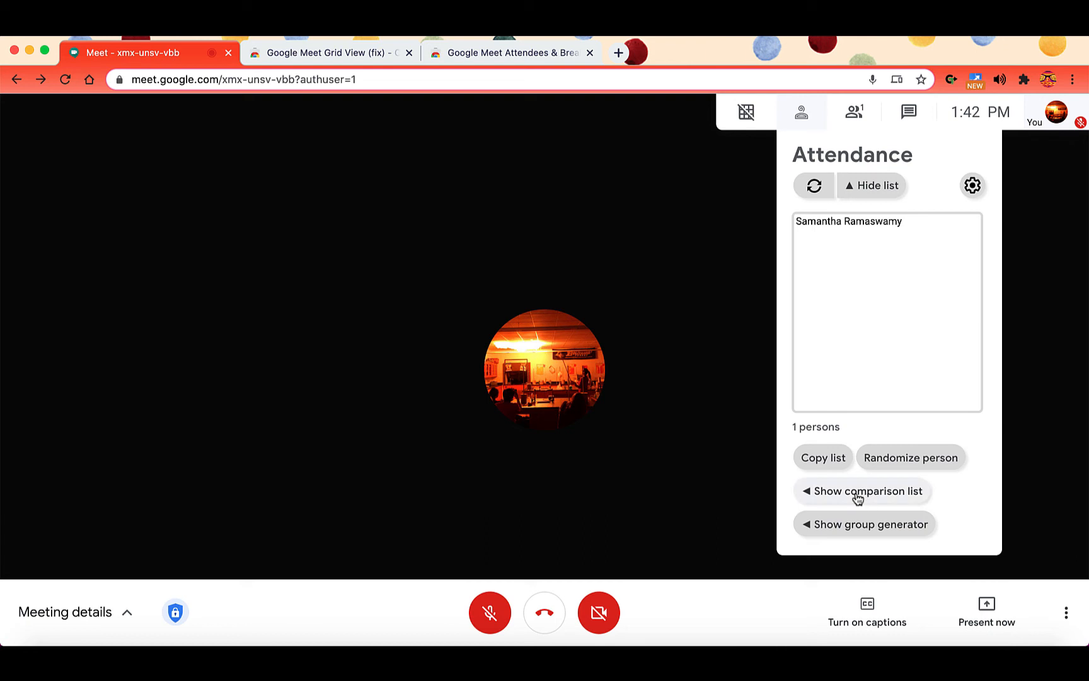
click(862, 492)
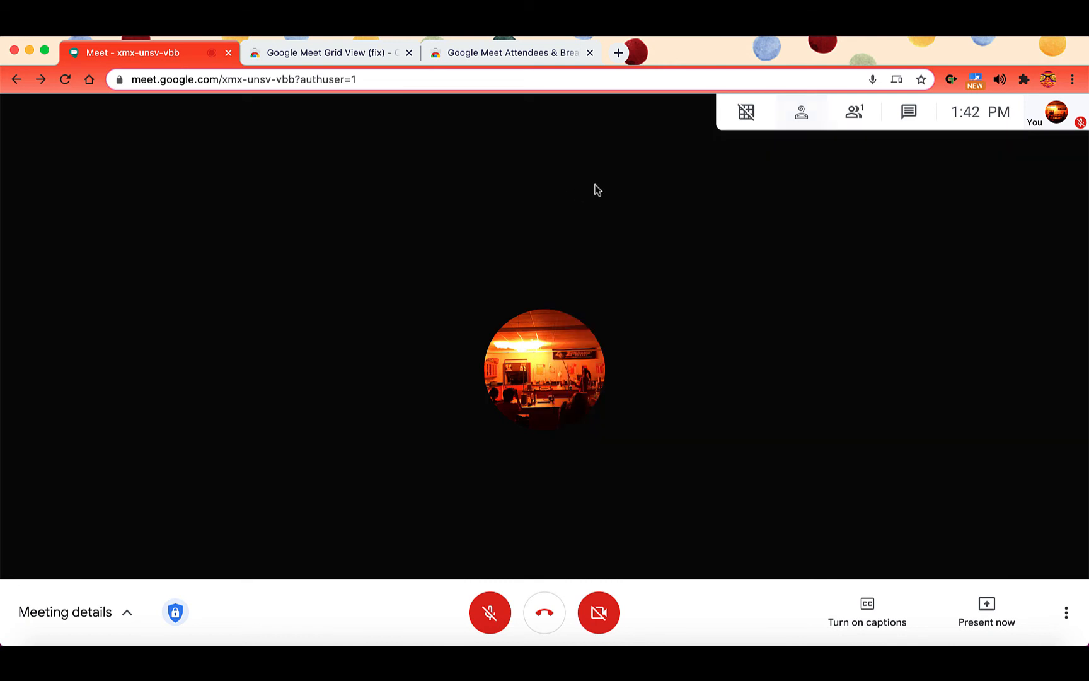
Load the saved '1/2 Green' class list into the Attendance comparison box.
click(801, 111)
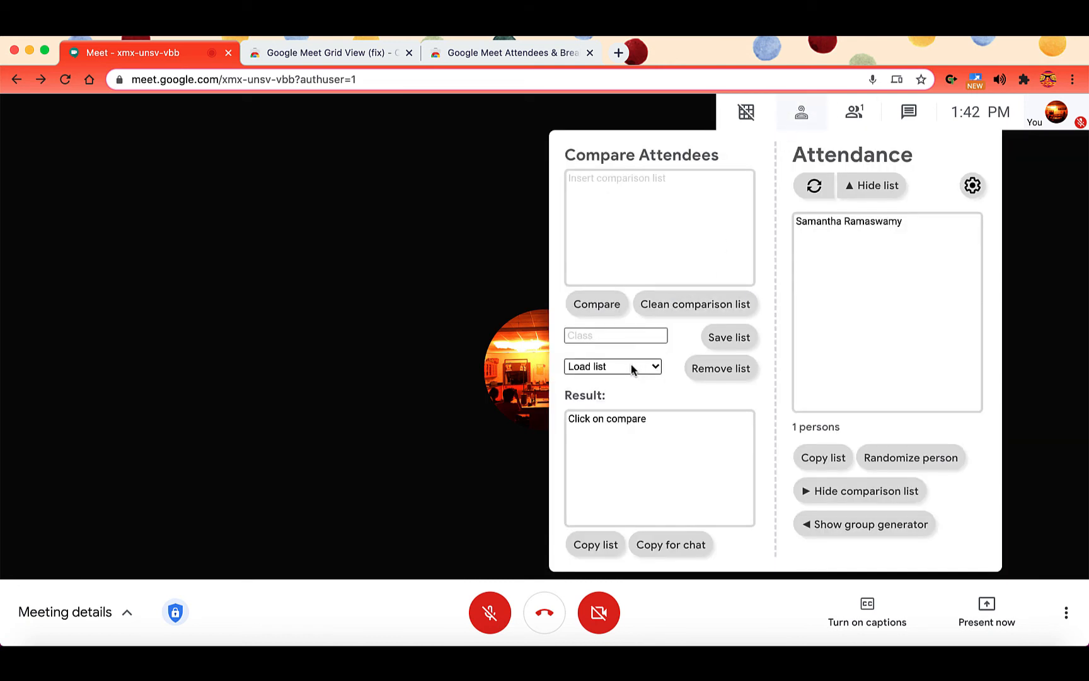
click(612, 366)
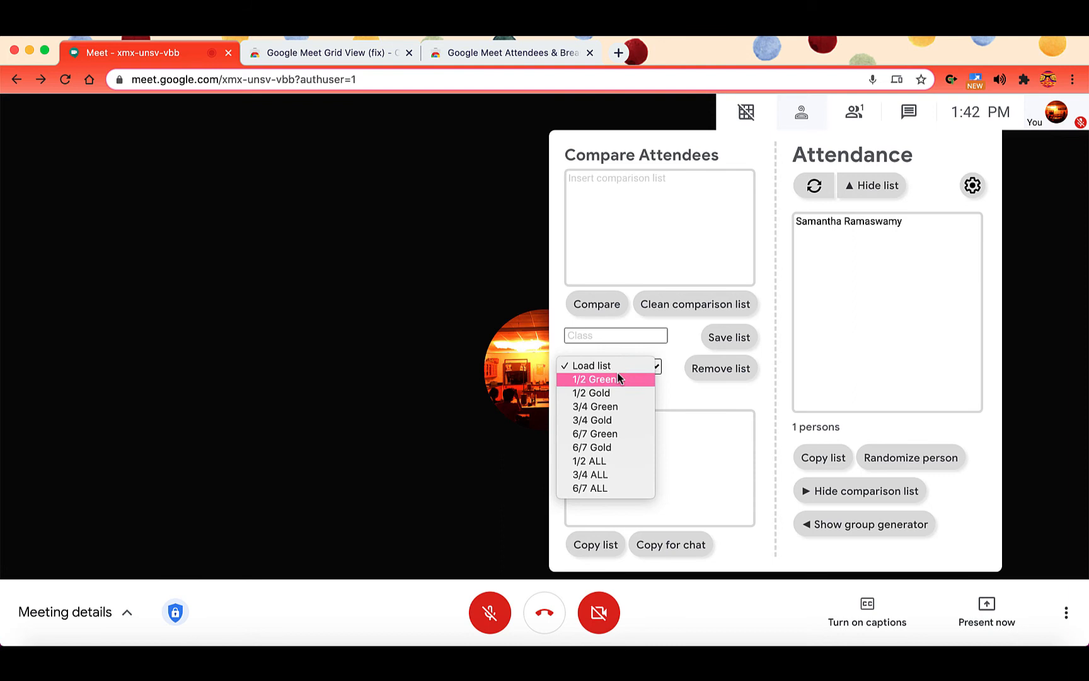
mouse_move(605, 488)
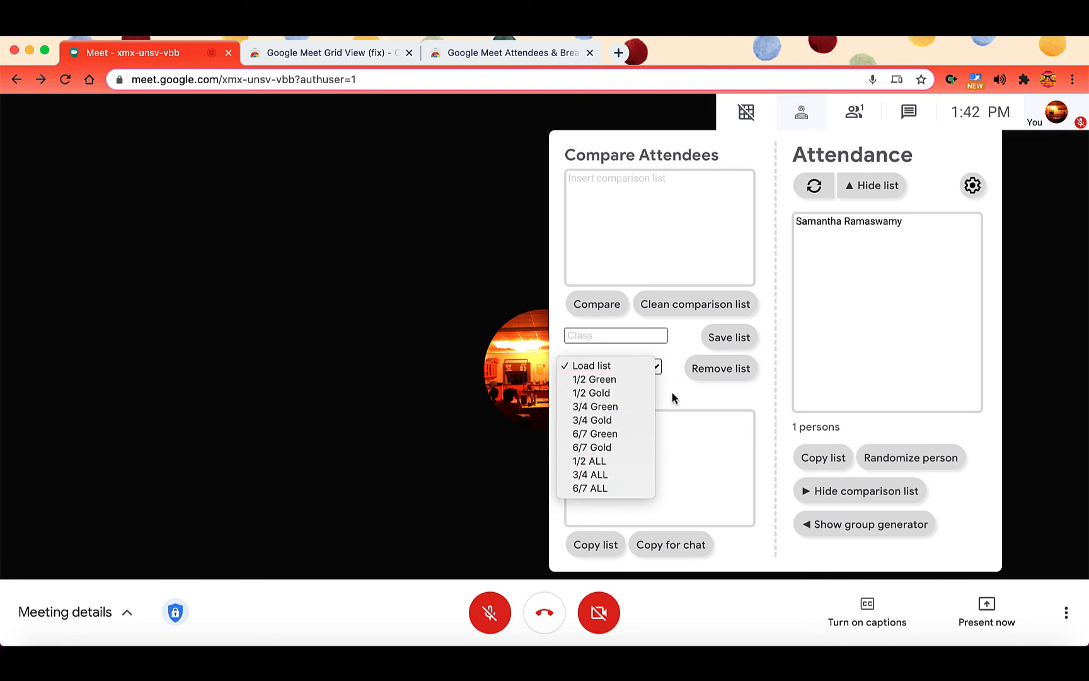
mouse_move(601, 205)
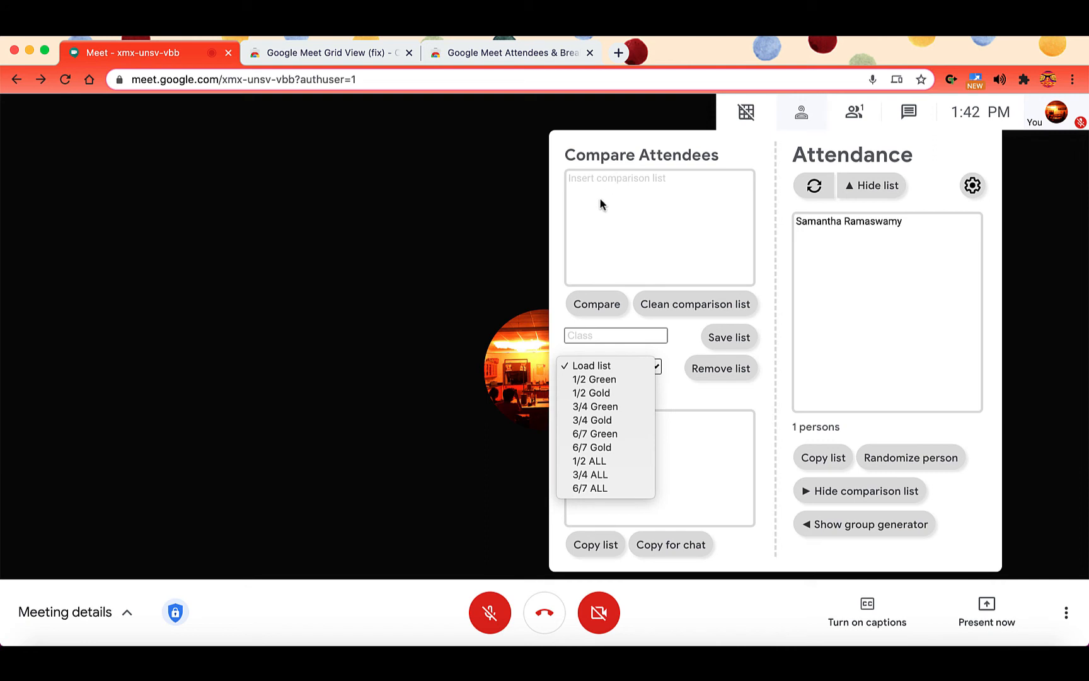
mouse_move(667, 331)
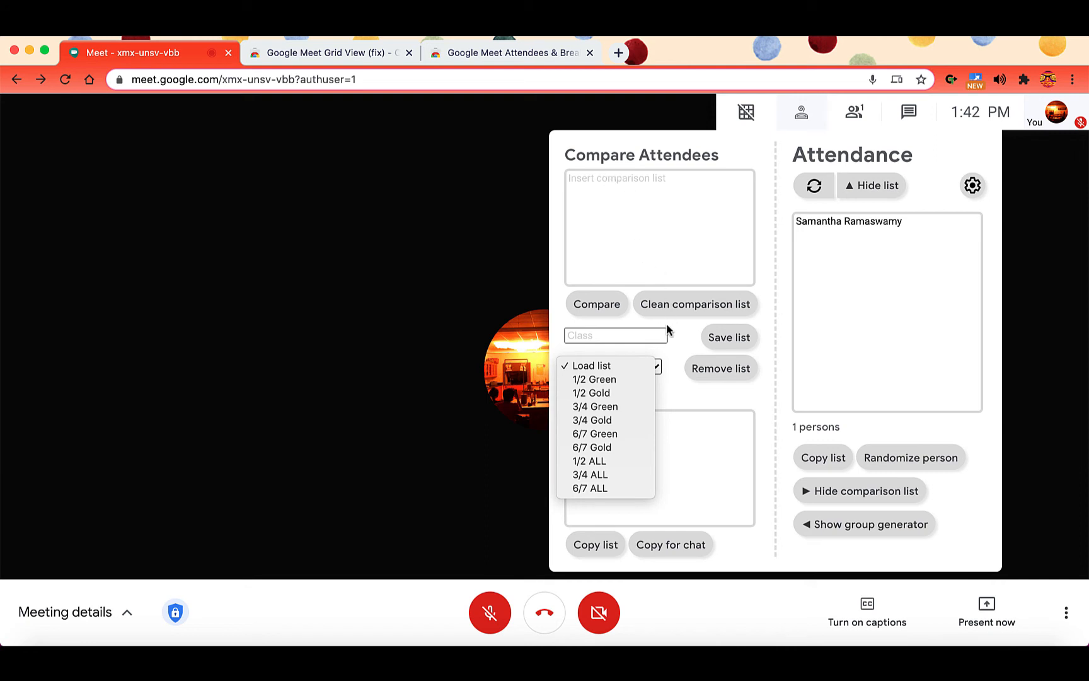
mouse_move(593, 379)
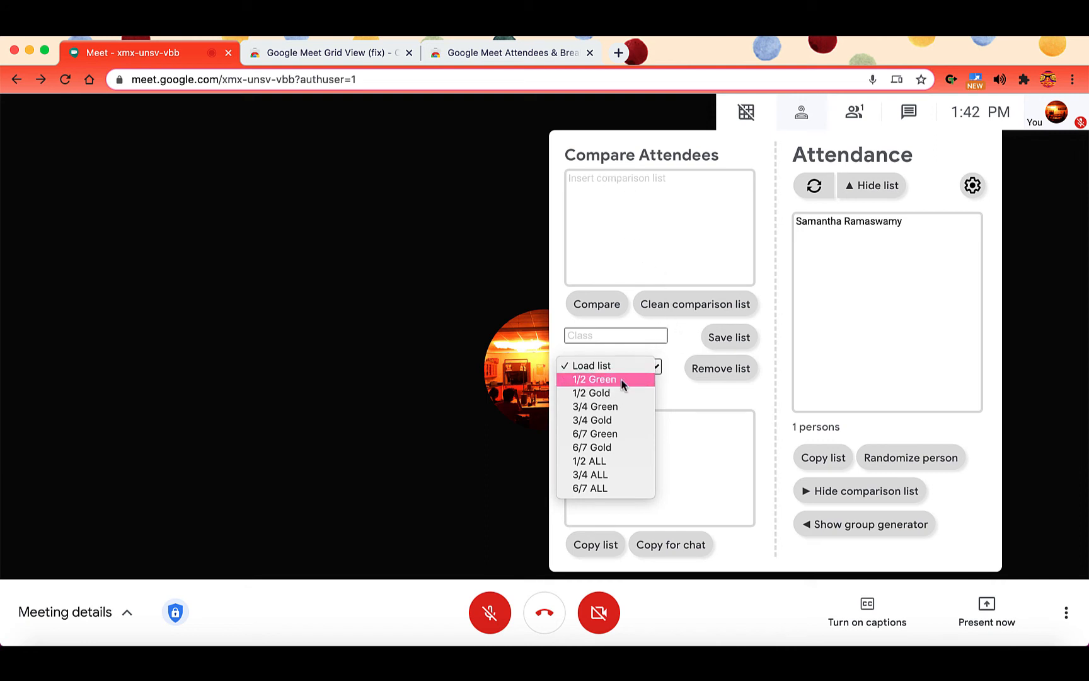
click(613, 365)
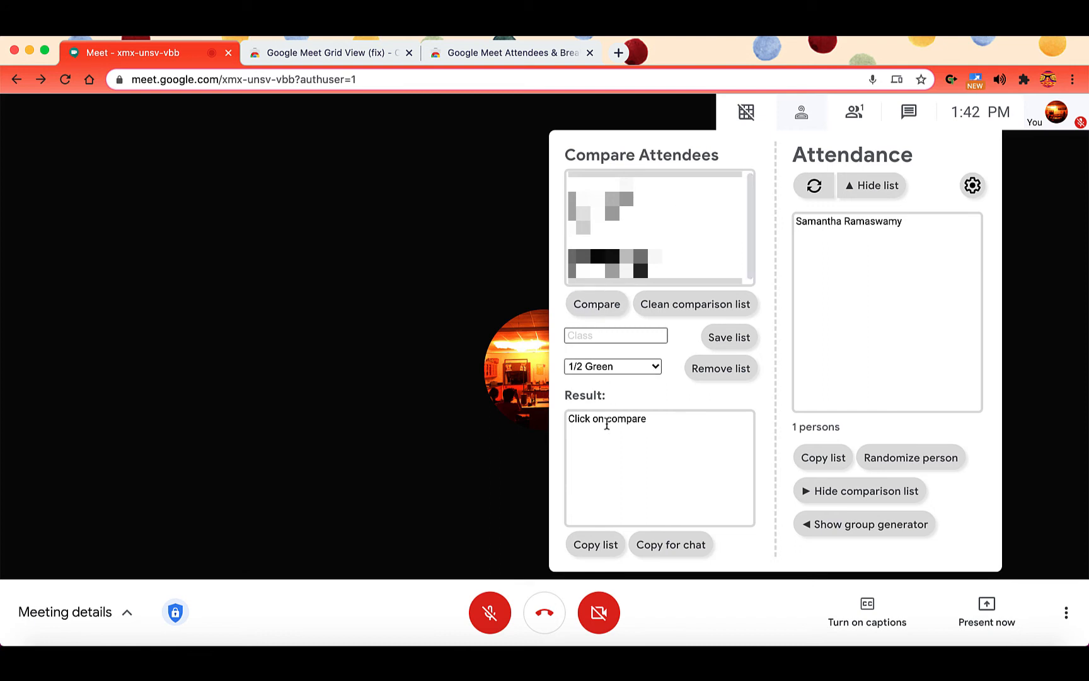
Compare the 1/2 Green list against current attendees, giving 0 of 10 present.
click(595, 304)
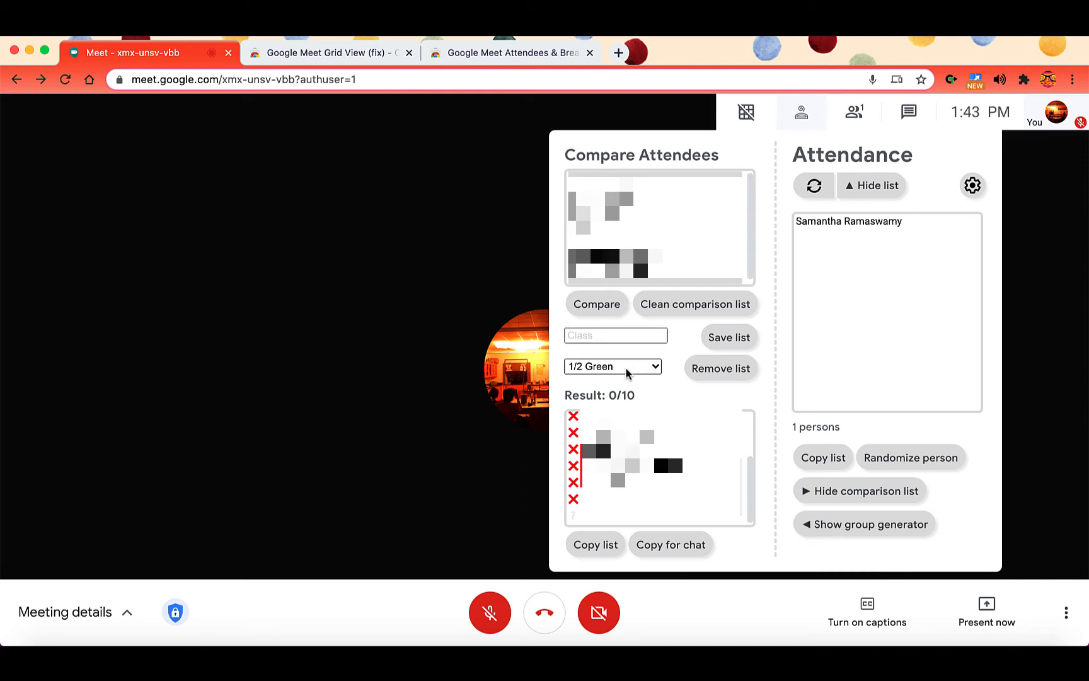
mouse_move(591, 376)
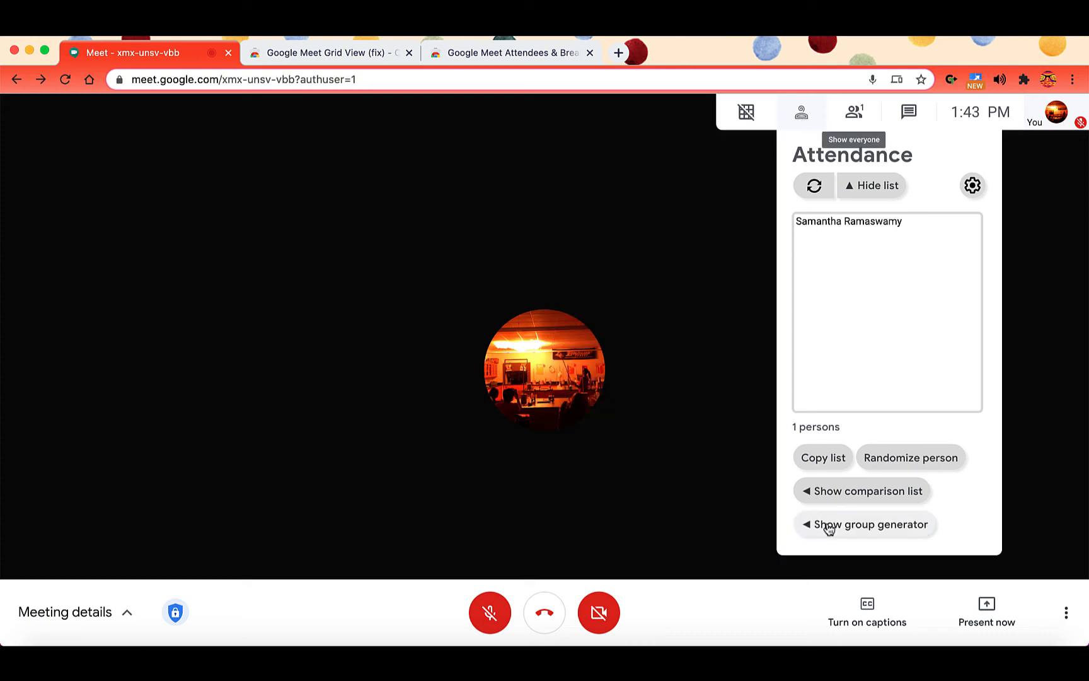
Show the group generator and set it to Number of groups: 6.
click(870, 525)
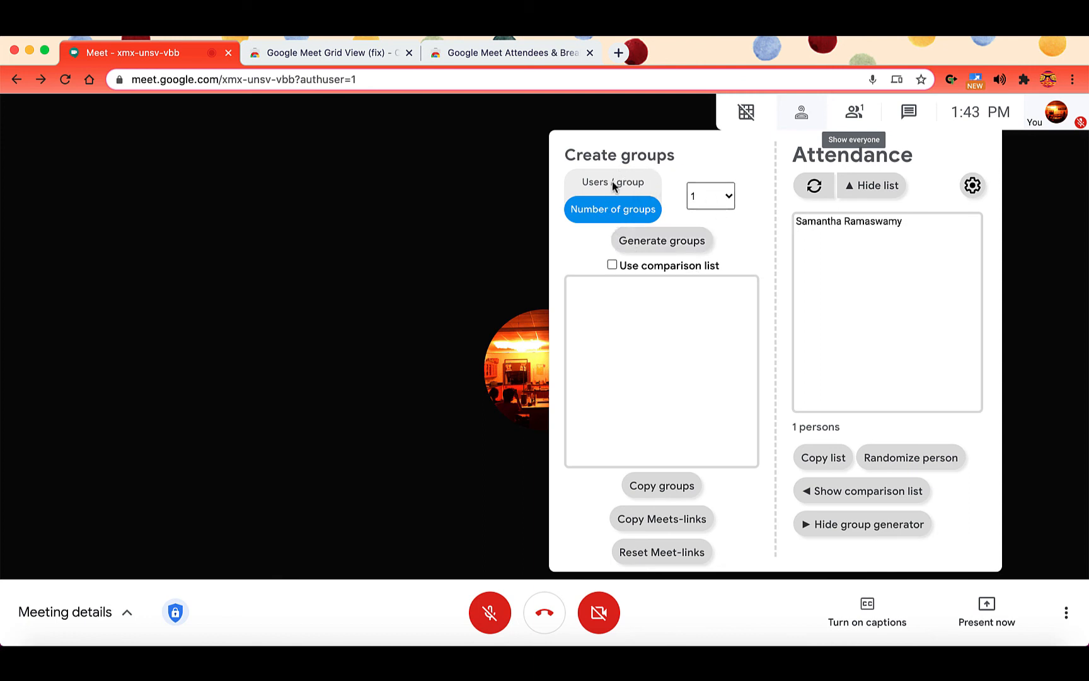
click(612, 181)
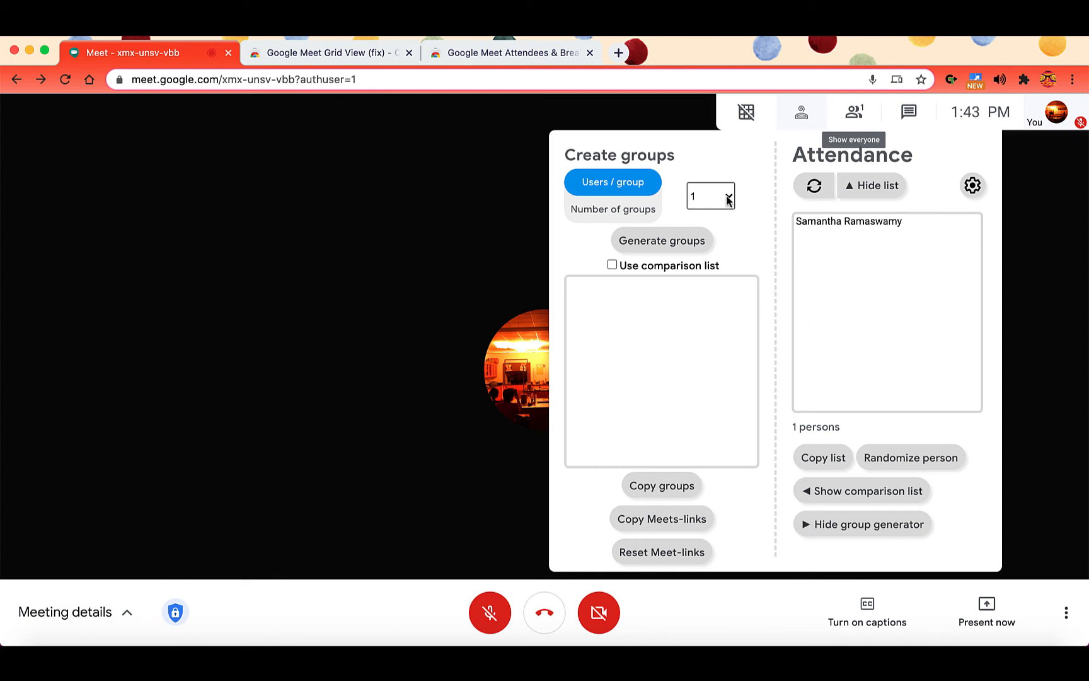
click(710, 195)
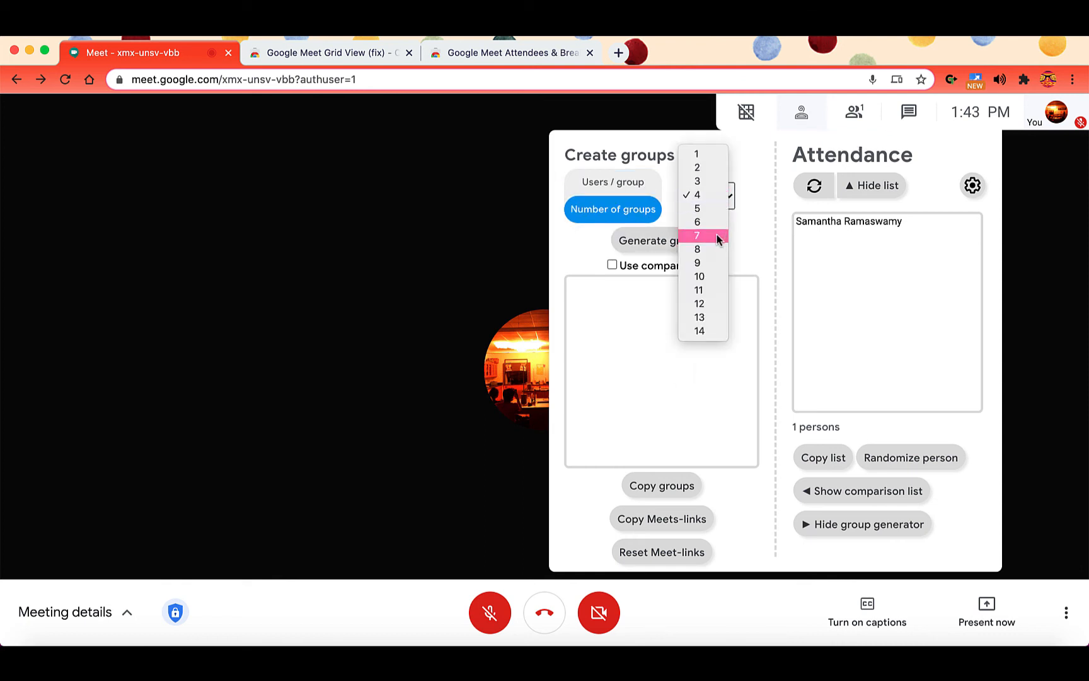
click(698, 222)
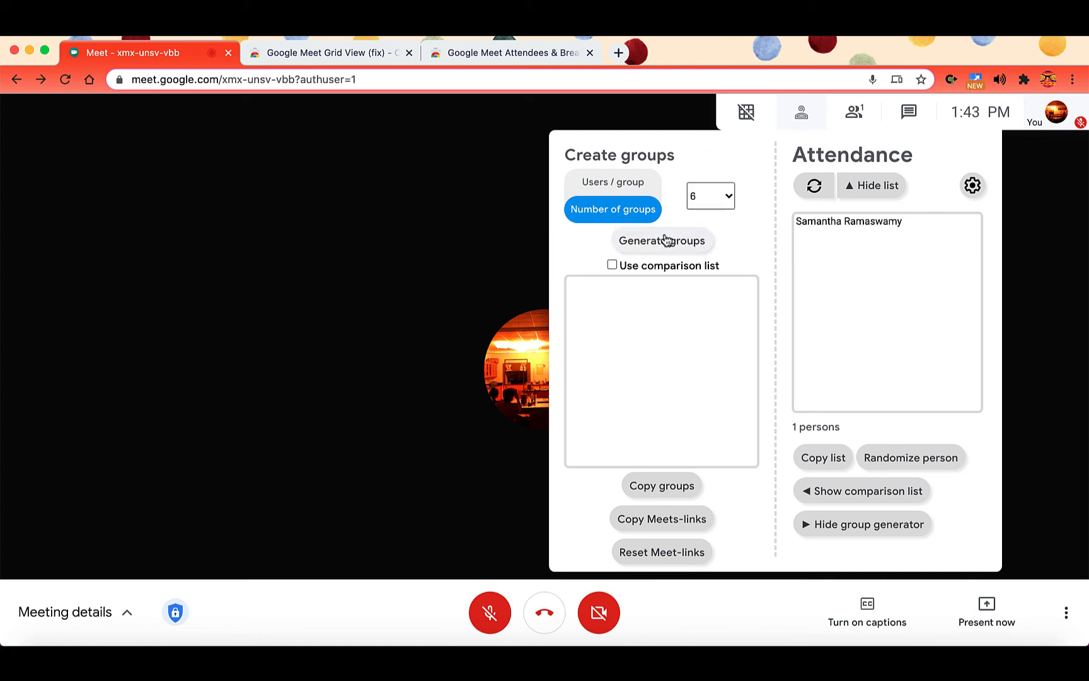
click(662, 240)
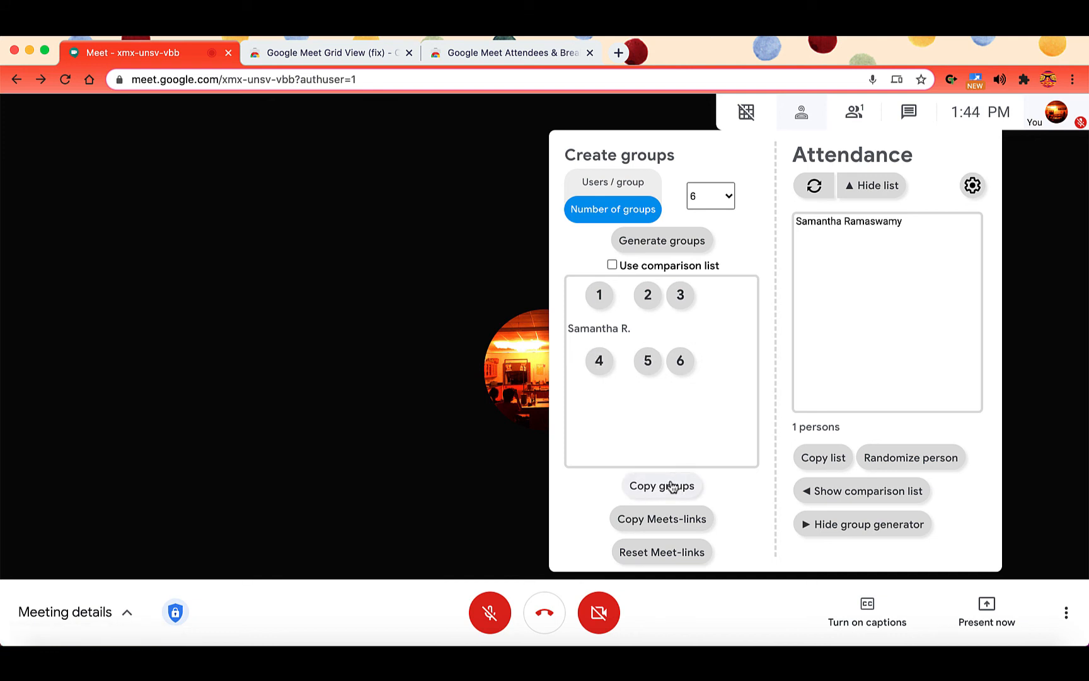
mouse_move(695, 534)
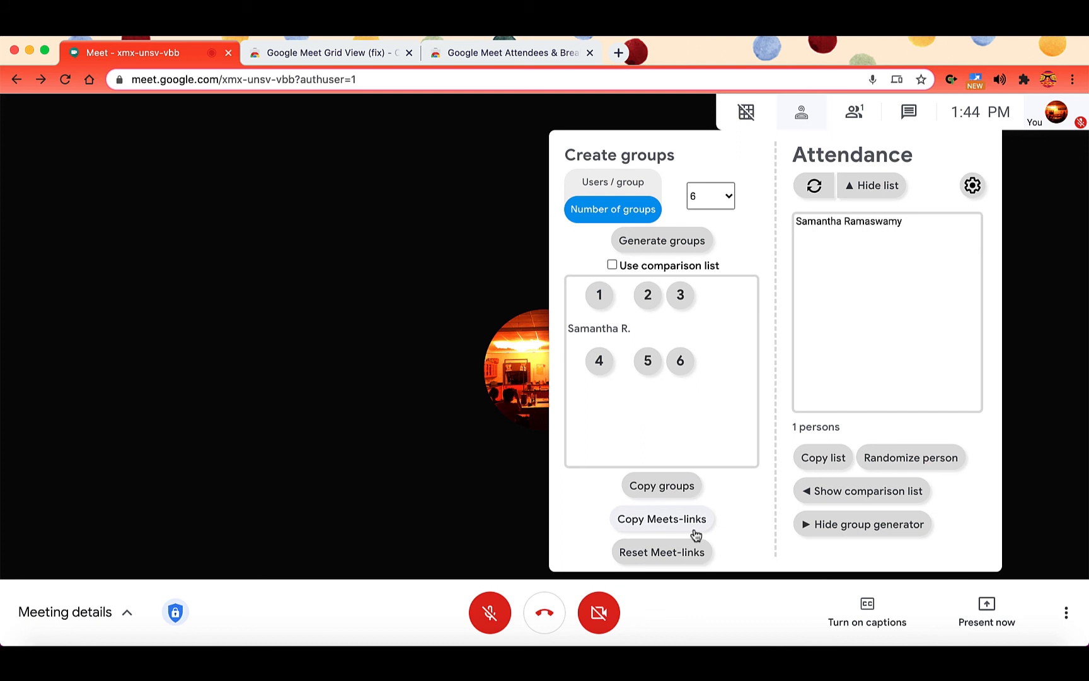
mouse_move(662, 552)
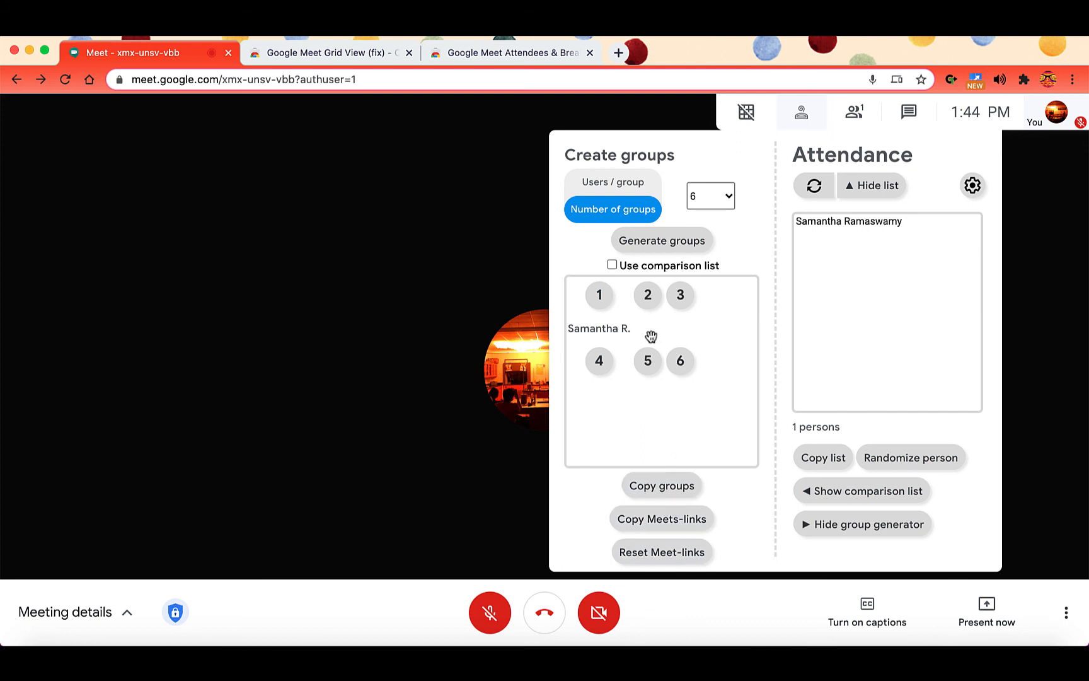
mouse_move(617, 385)
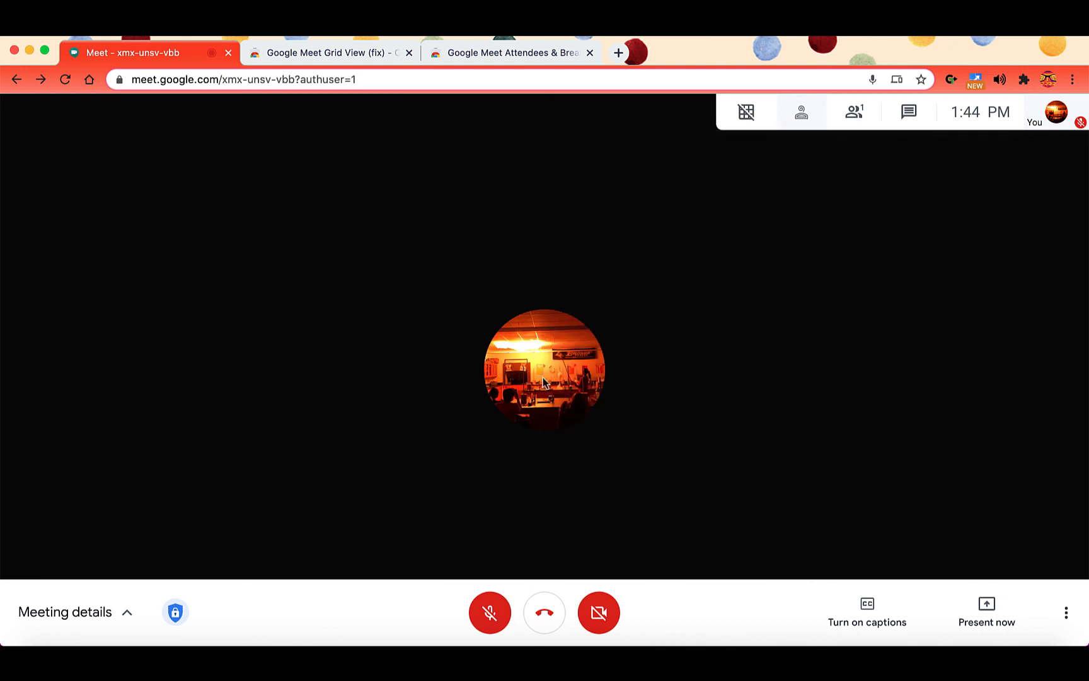
click(801, 113)
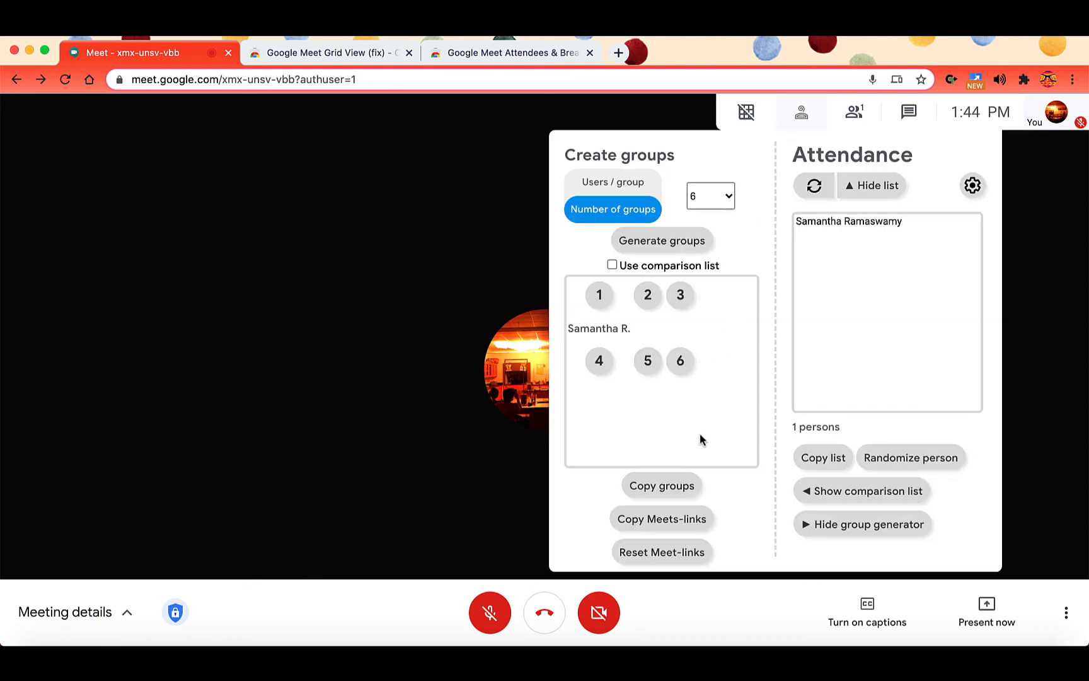
mouse_move(662, 519)
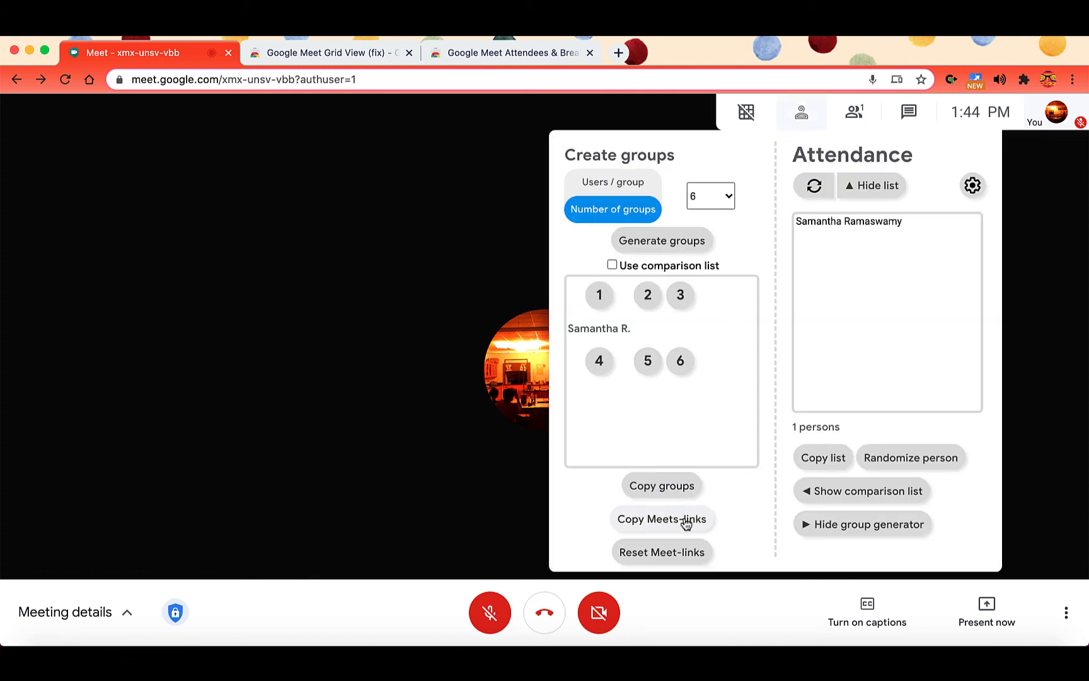